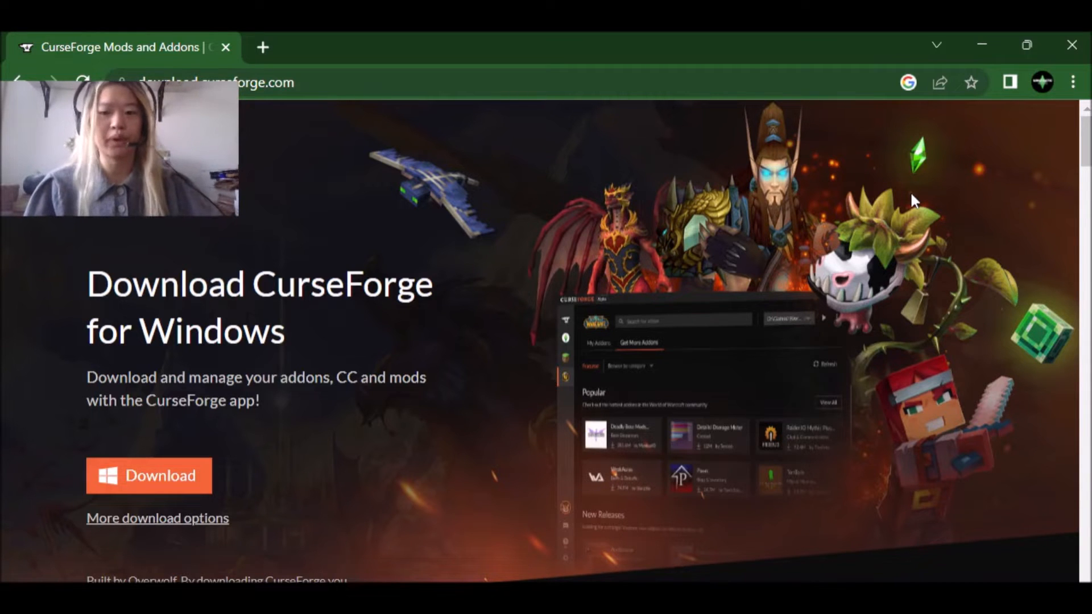
pyautogui.moveTo(506, 501)
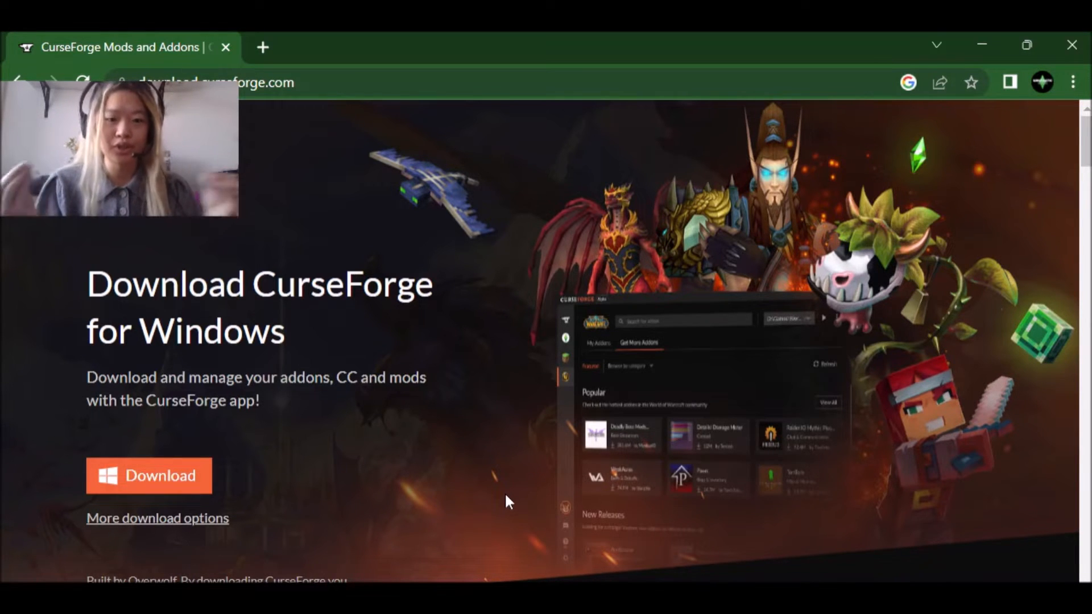
pyautogui.moveTo(480, 524)
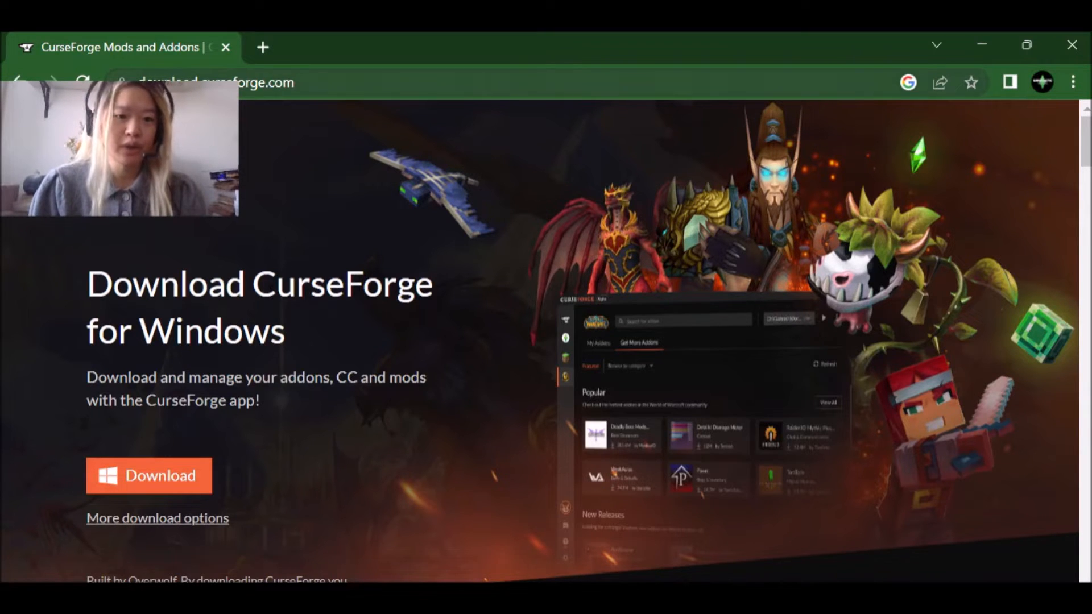
pyautogui.moveTo(331, 348)
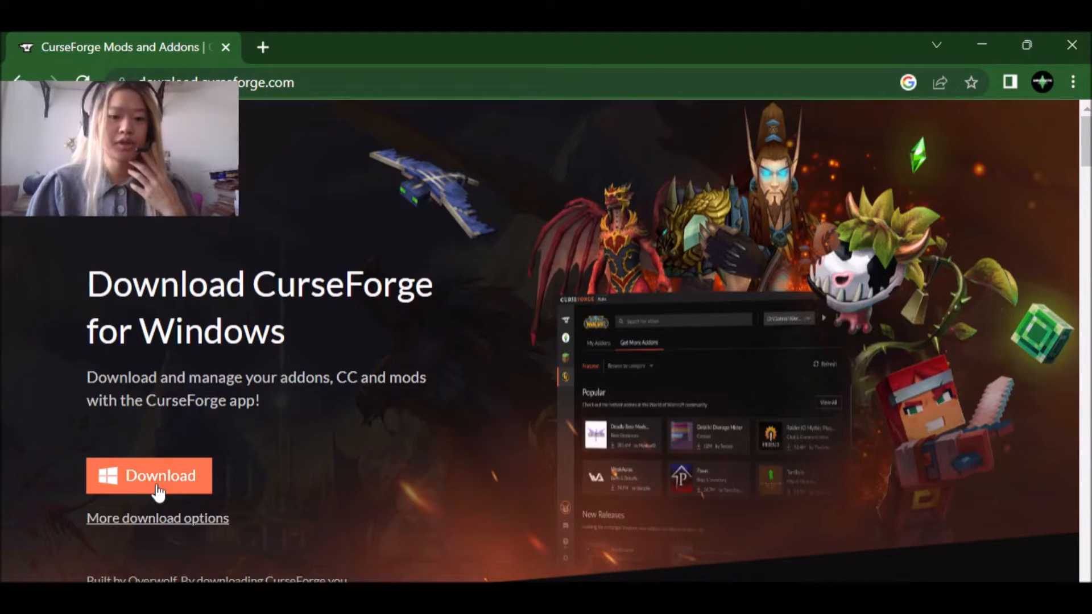
# - Download the CurseForge Windows installer, dismiss the Java notification, and run the installer
pyautogui.click(149, 476)
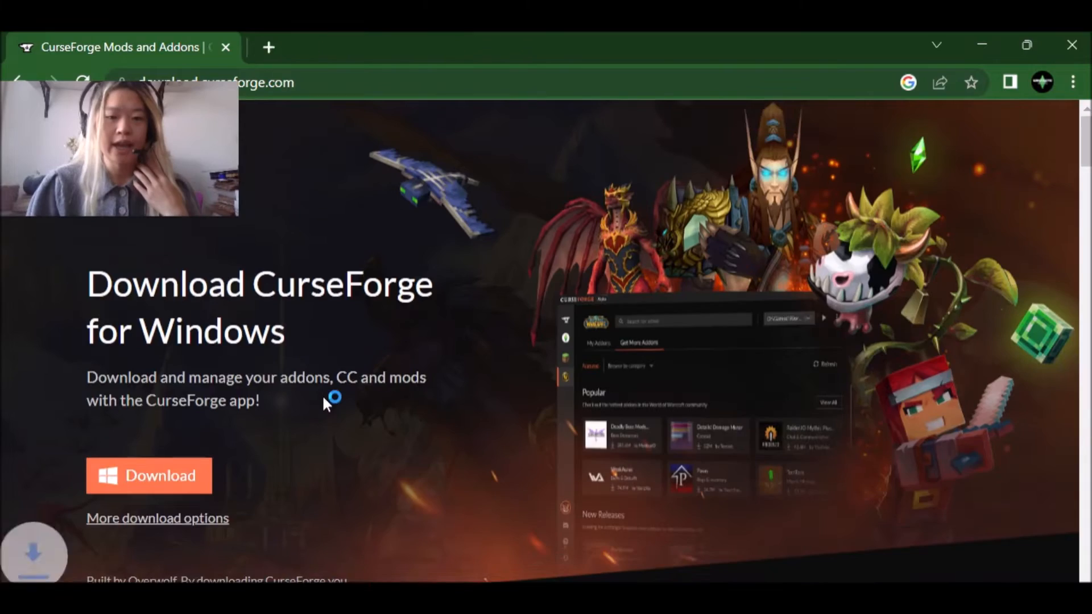
pyautogui.scroll(-3)
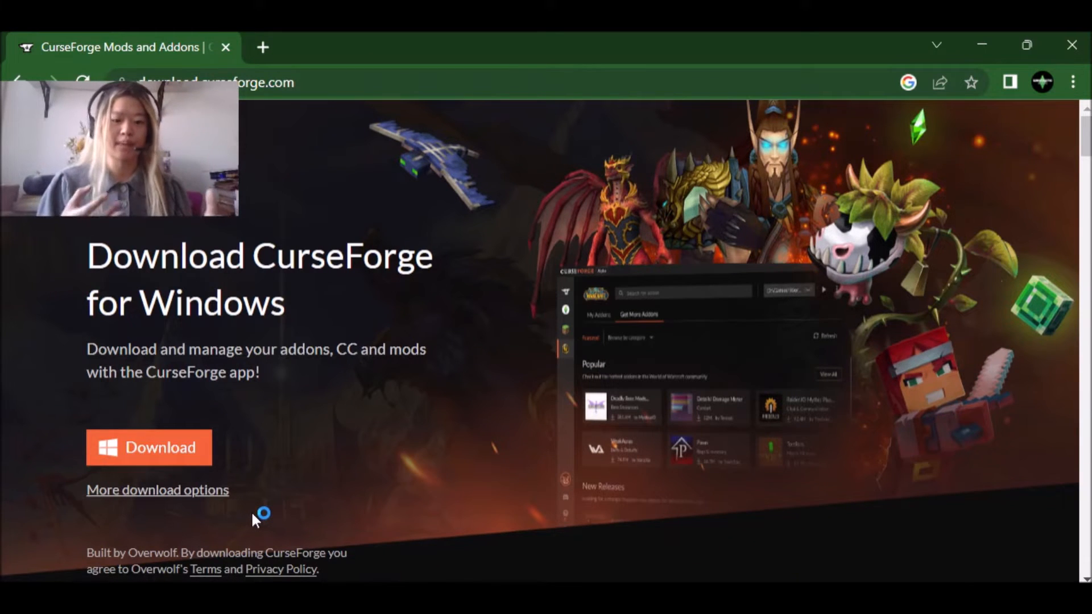
pyautogui.moveTo(119, 522)
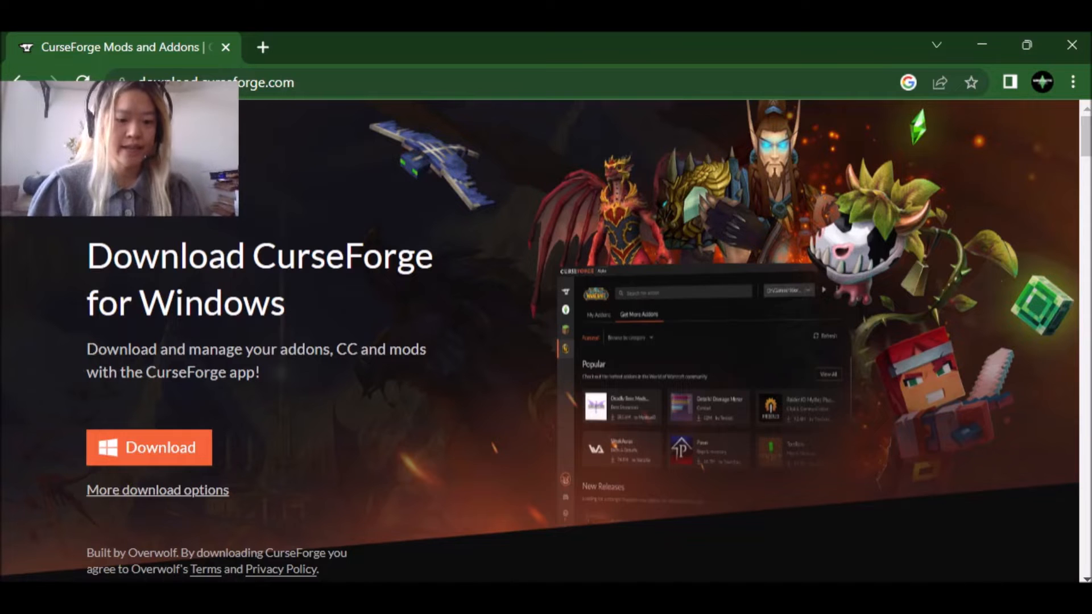
pyautogui.moveTo(320, 368)
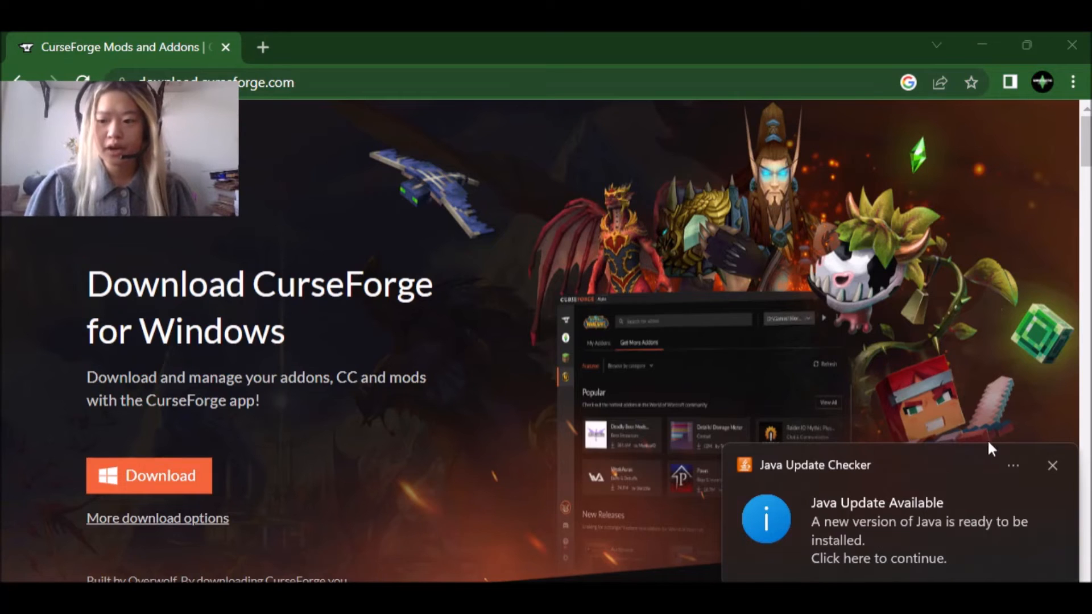
pyautogui.click(1052, 465)
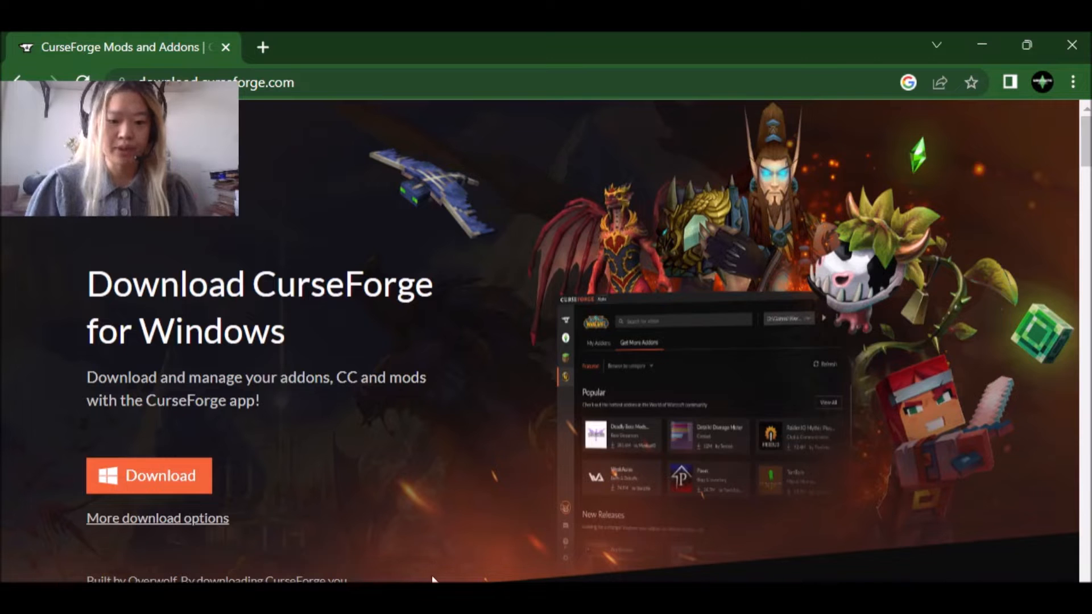
pyautogui.moveTo(633, 580)
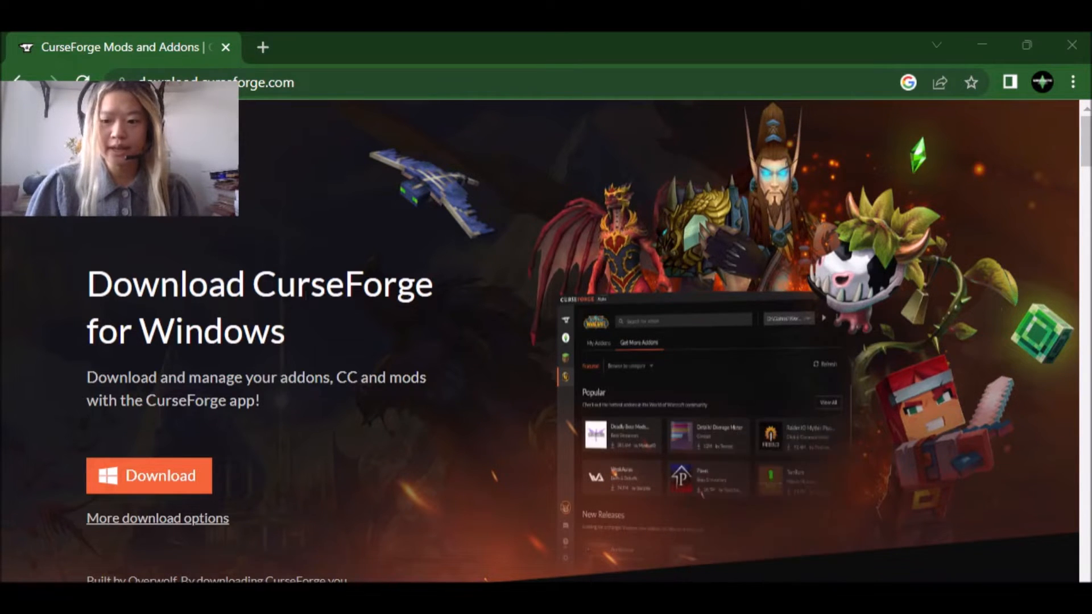
pyautogui.click(148, 477)
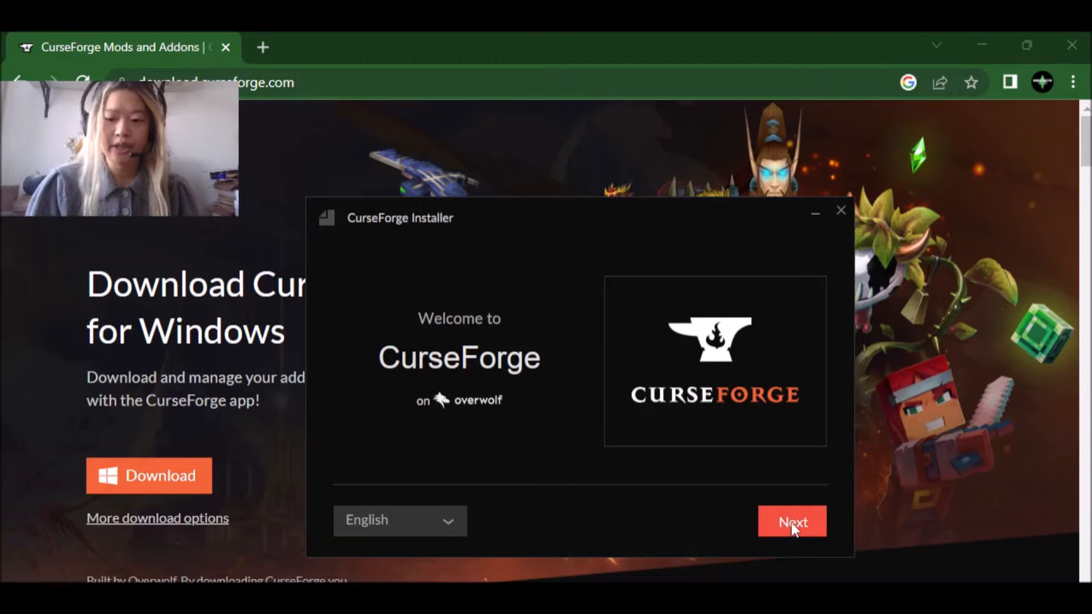
# - Enable the Overwolf desktop shortcut, accept Overwolf's terms, and start the installation
pyautogui.click(792, 522)
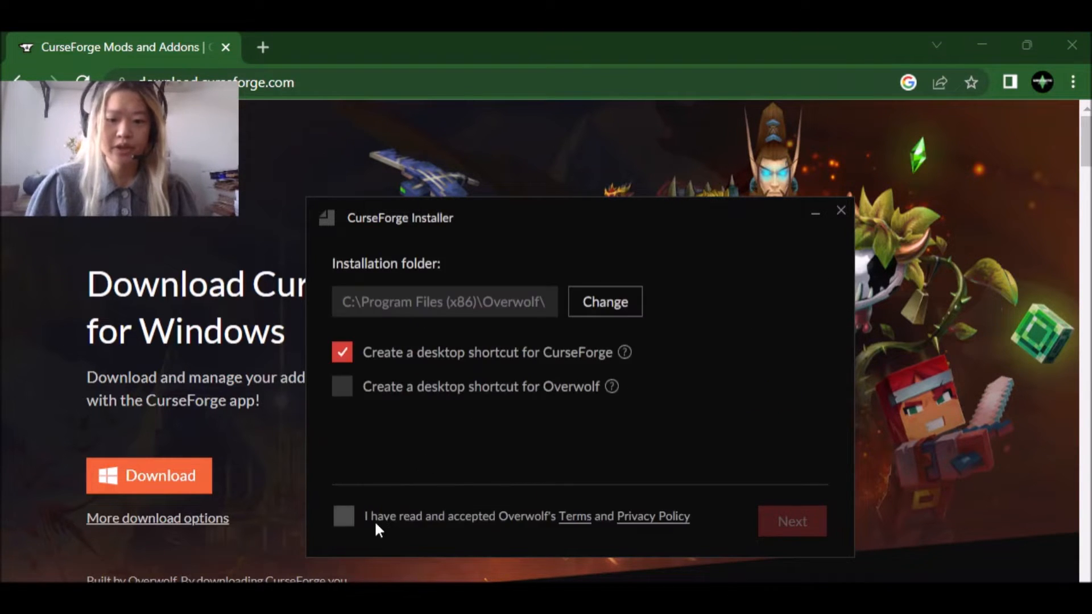
pyautogui.moveTo(439, 303)
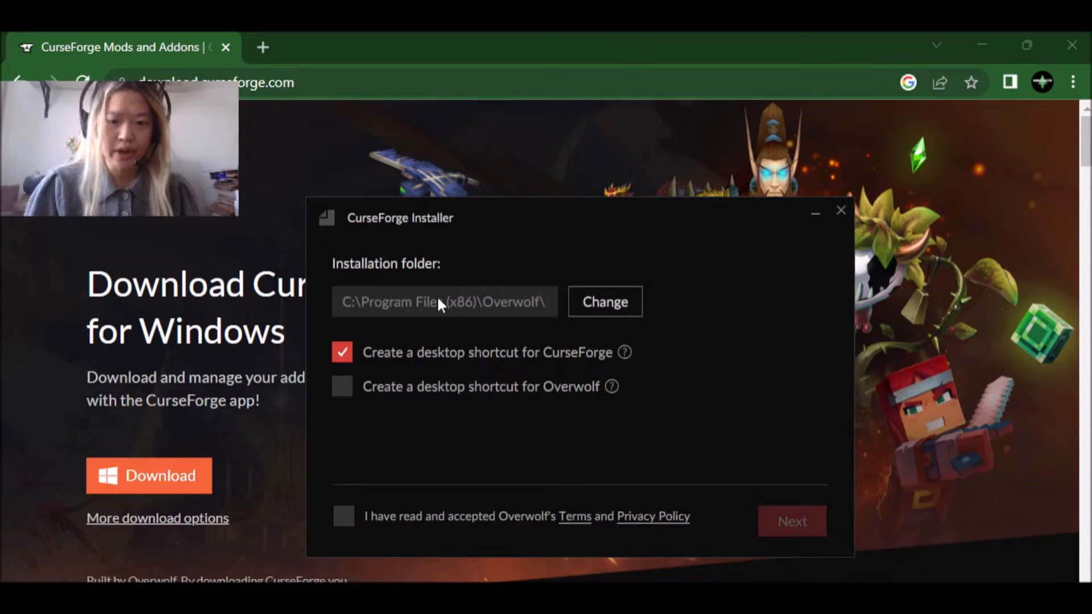
pyautogui.moveTo(408, 291)
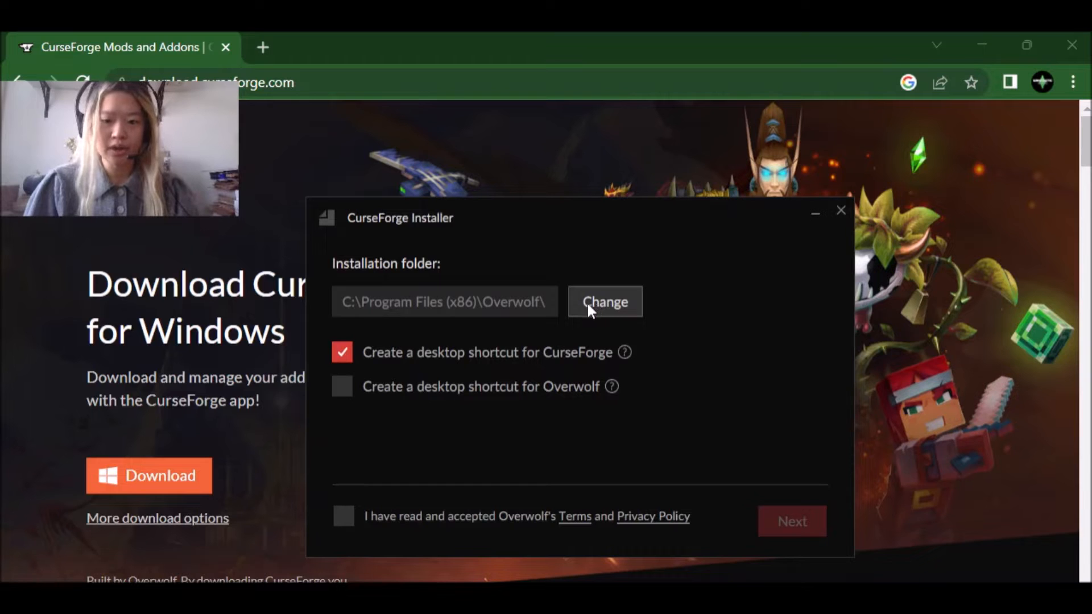
pyautogui.moveTo(390, 391)
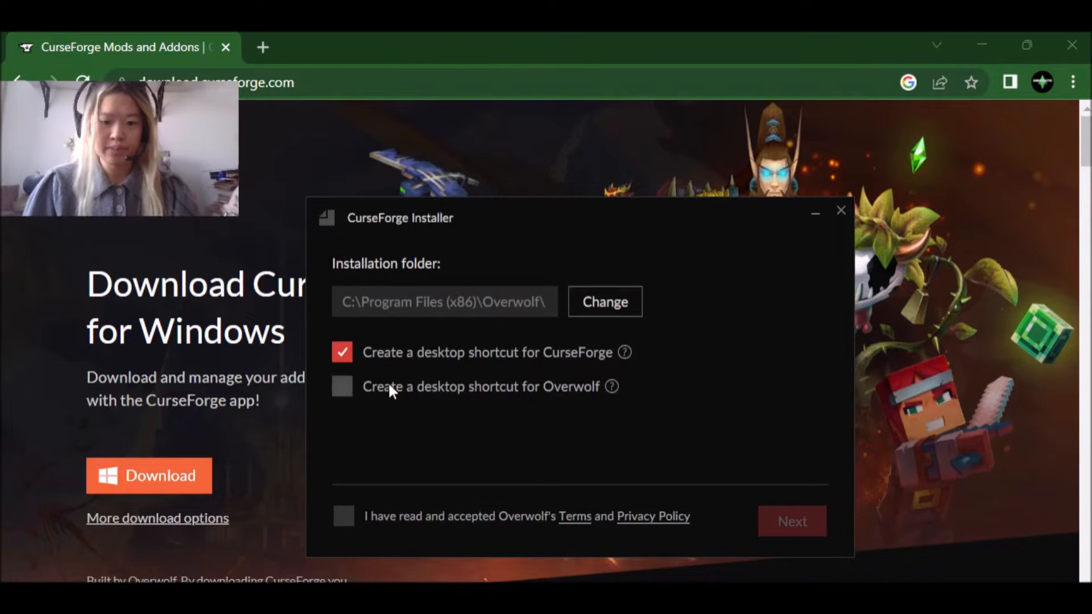
pyautogui.moveTo(310, 388)
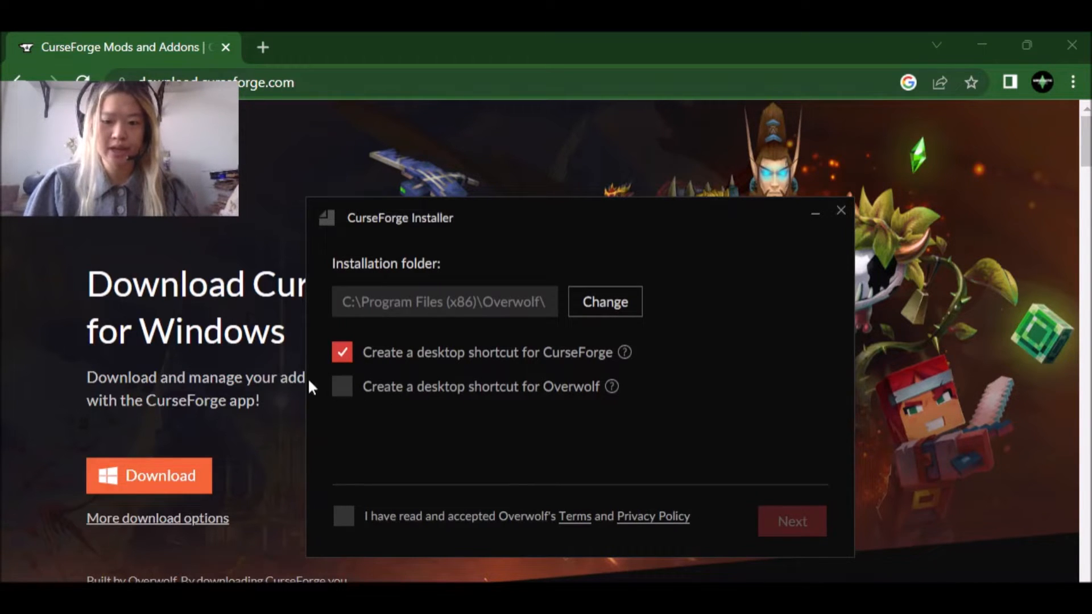
pyautogui.click(342, 387)
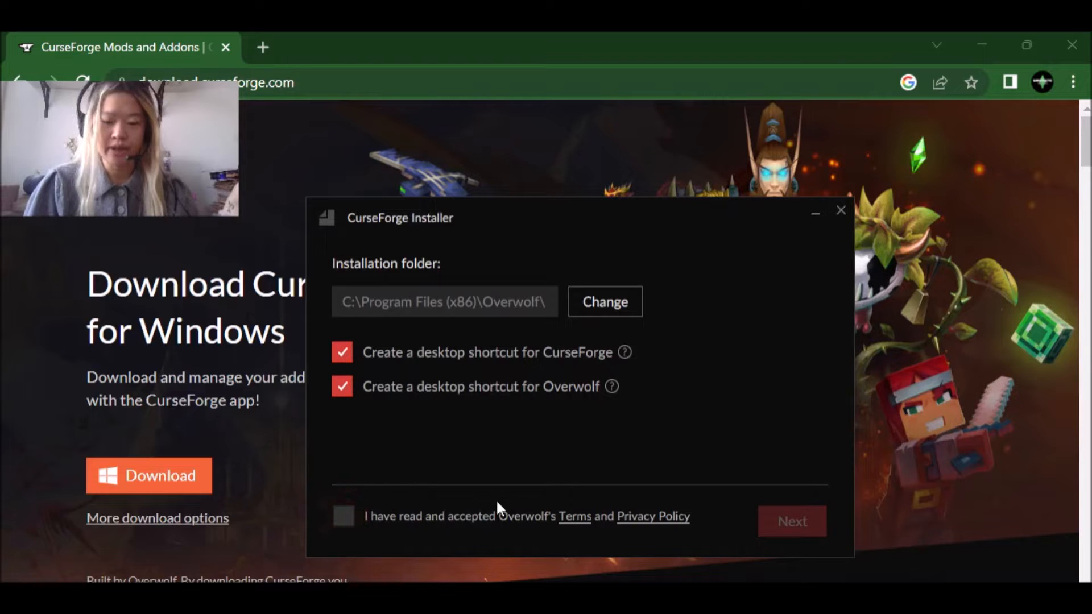
pyautogui.click(343, 515)
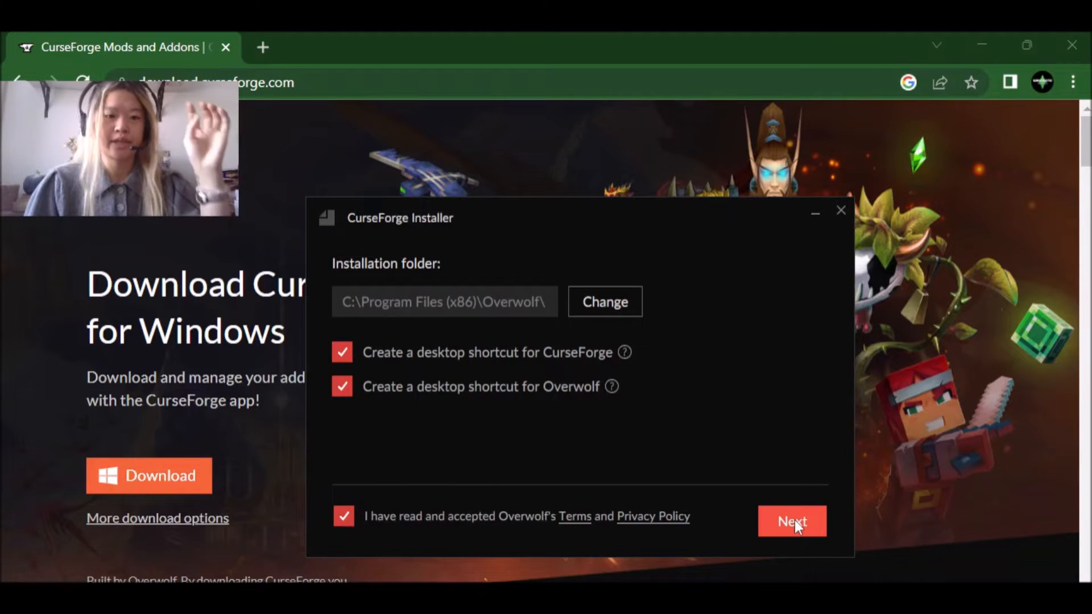
pyautogui.moveTo(557, 355)
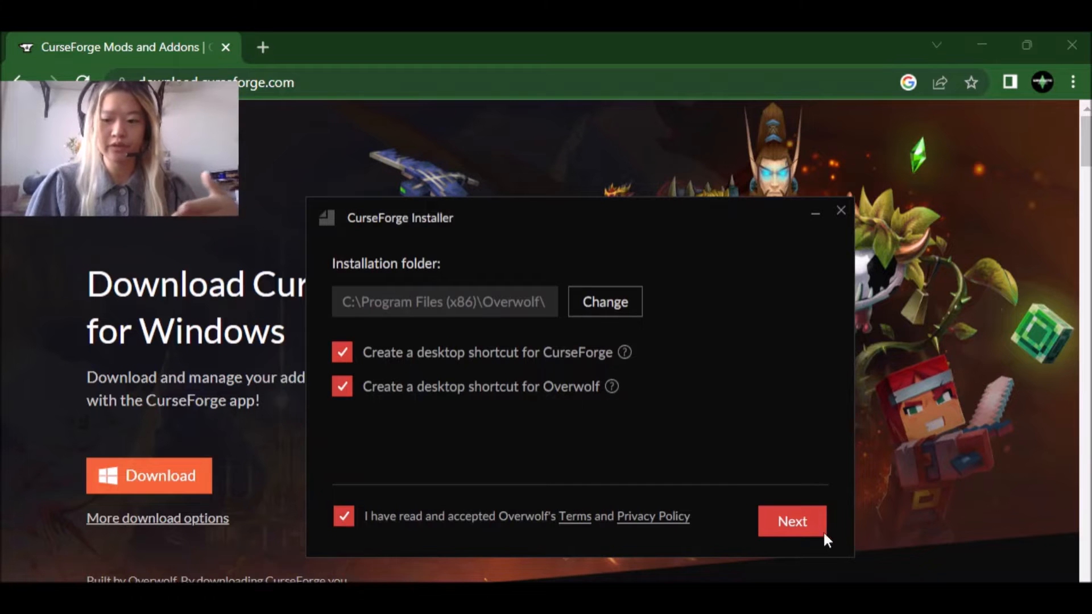
pyautogui.click(791, 521)
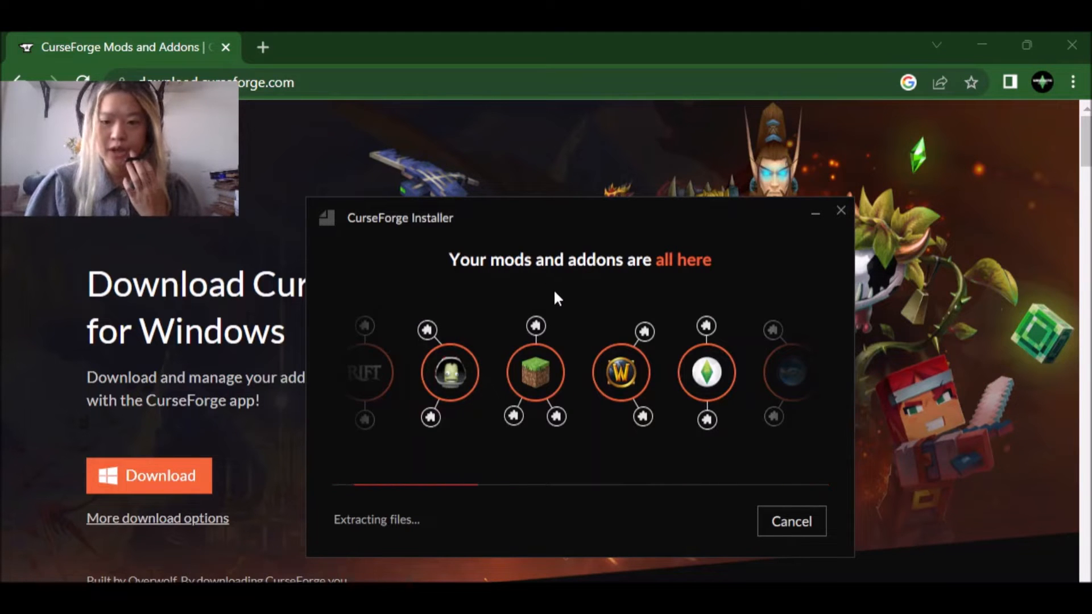
pyautogui.moveTo(596, 390)
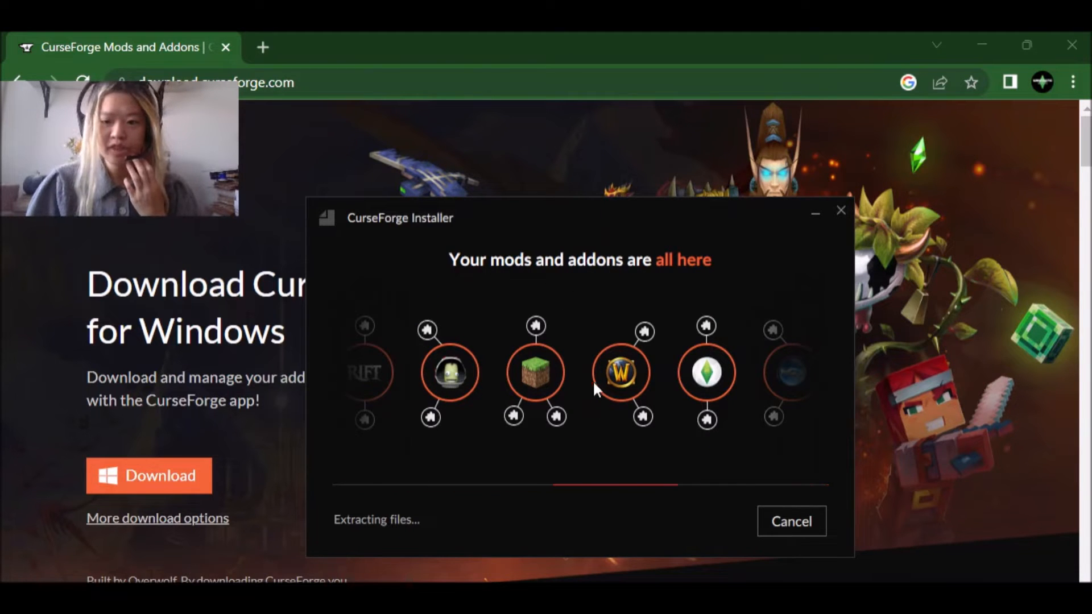
pyautogui.moveTo(524, 455)
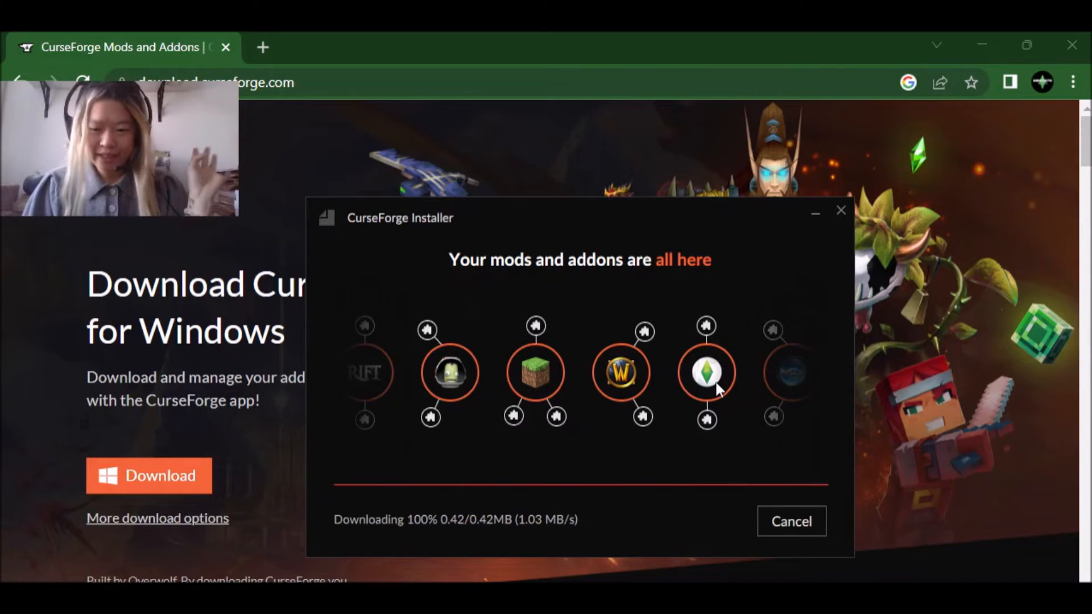
pyautogui.moveTo(570, 449)
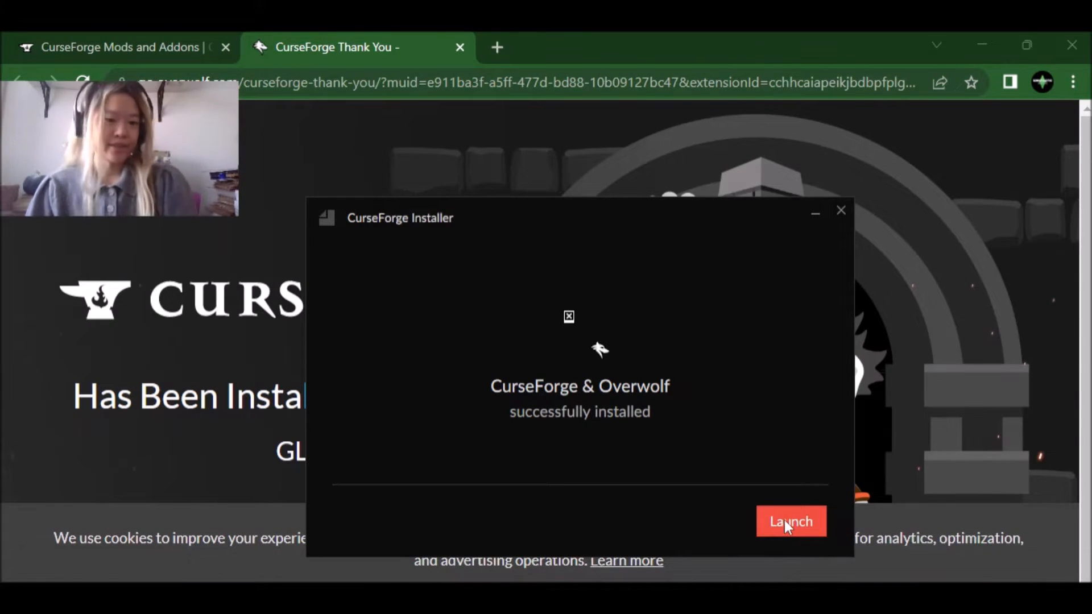
# - Launch the freshly installed CurseForge app from the installer
pyautogui.click(790, 521)
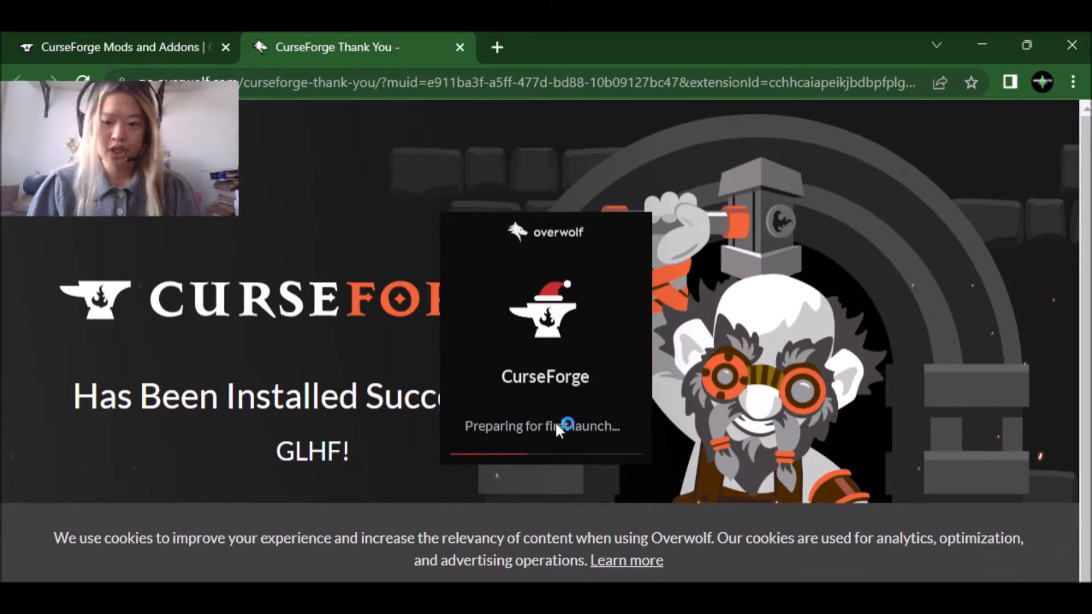
pyautogui.moveTo(620, 394)
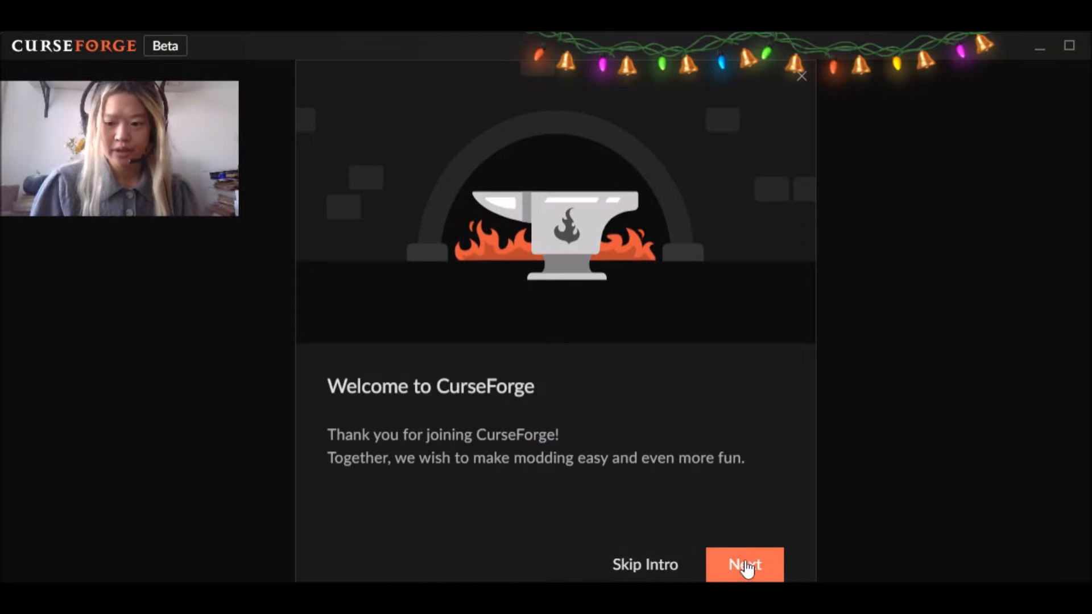
# - Go through the onboarding slides to Get Started and dismiss the Hello Fellow Simmer dialog
pyautogui.click(743, 564)
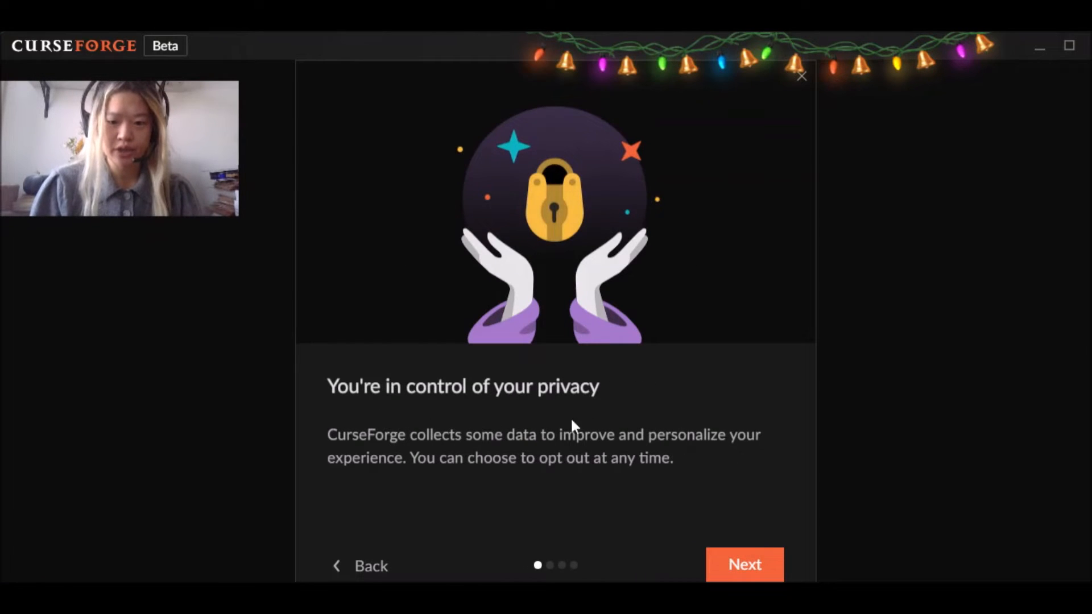
pyautogui.click(743, 564)
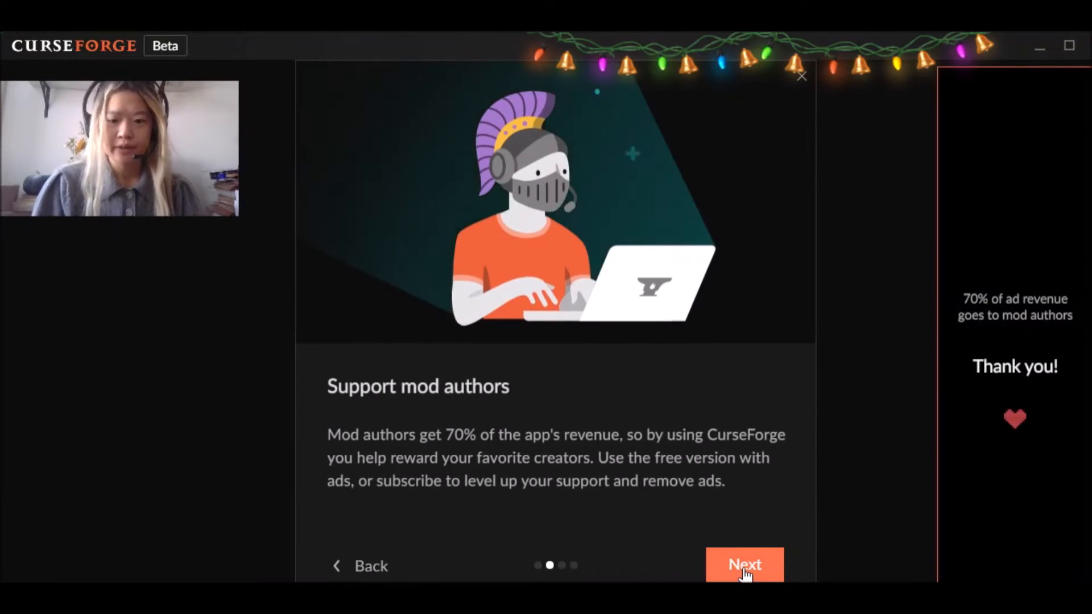
pyautogui.click(744, 565)
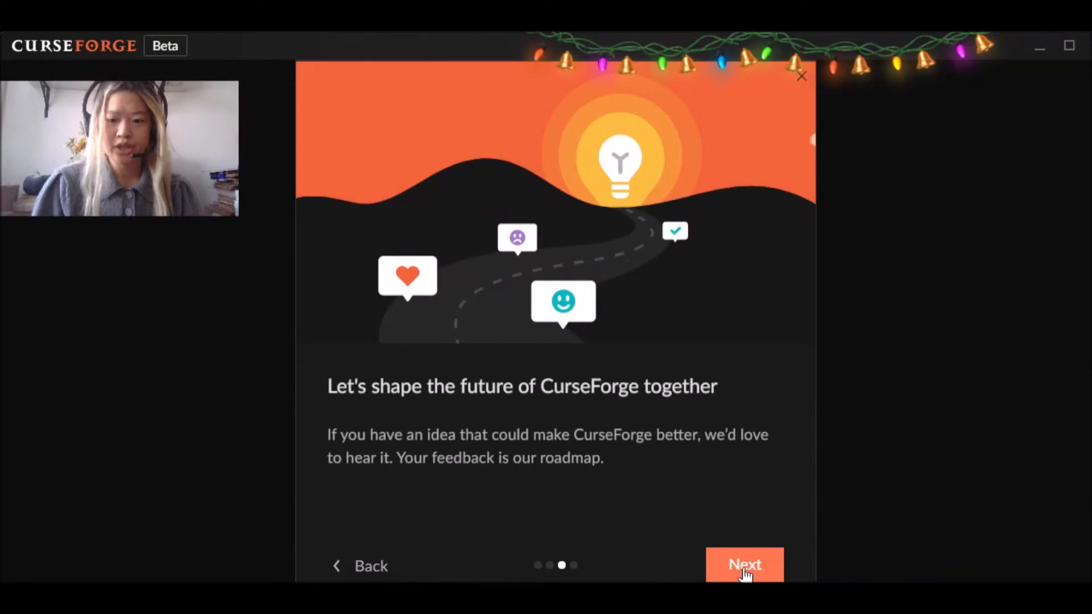
pyautogui.click(744, 564)
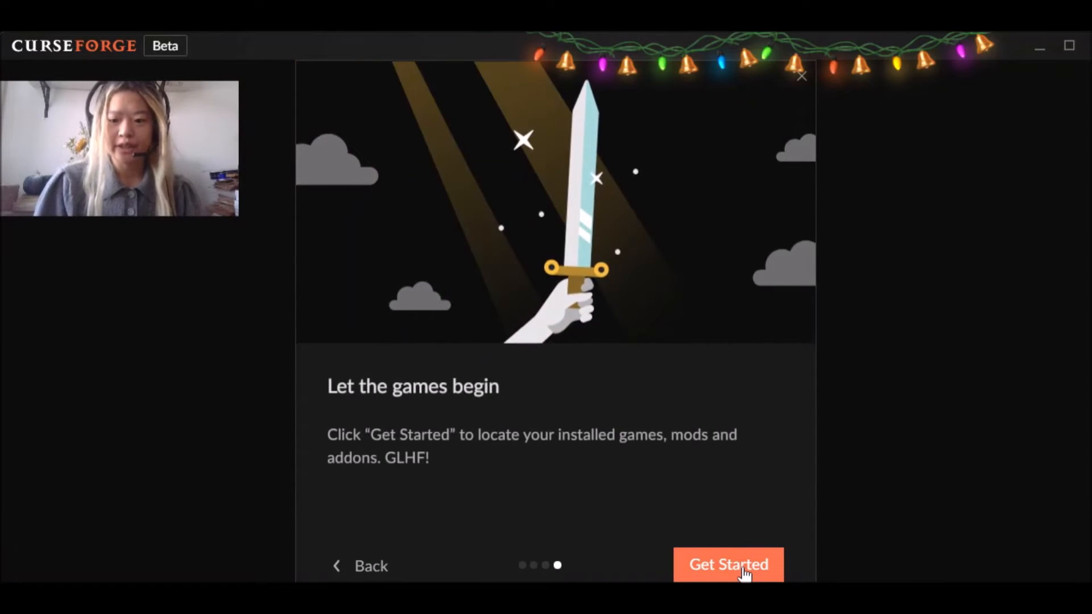
pyautogui.click(727, 564)
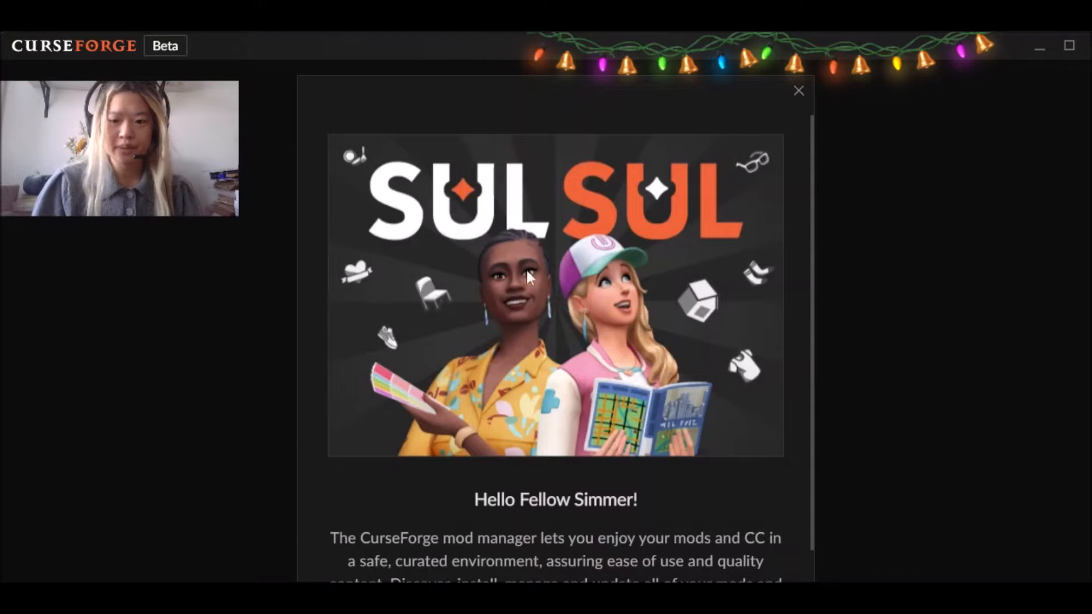
pyautogui.scroll(-3)
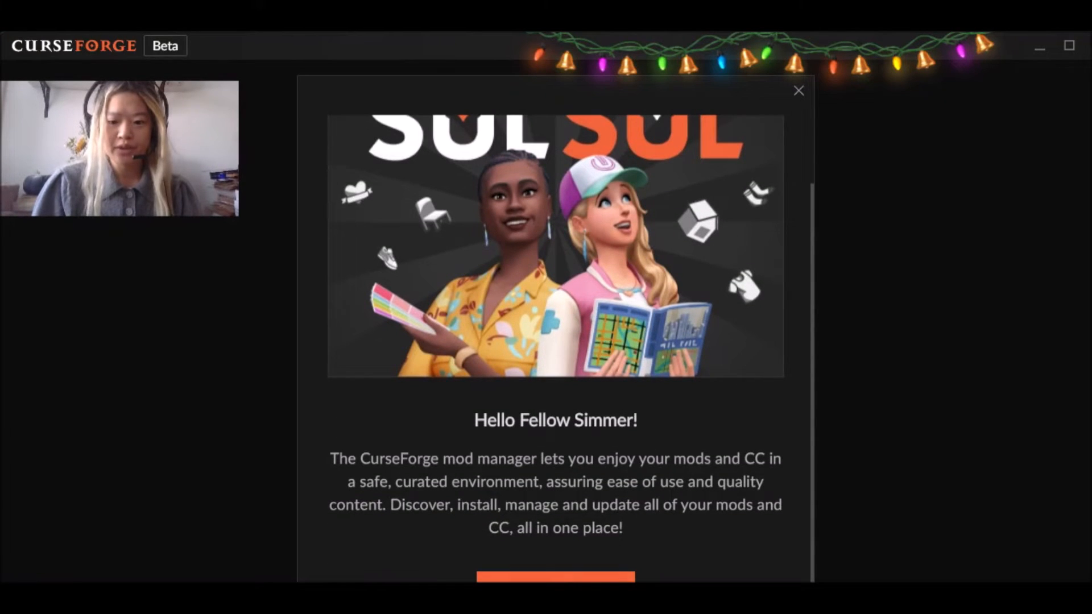
pyautogui.click(797, 91)
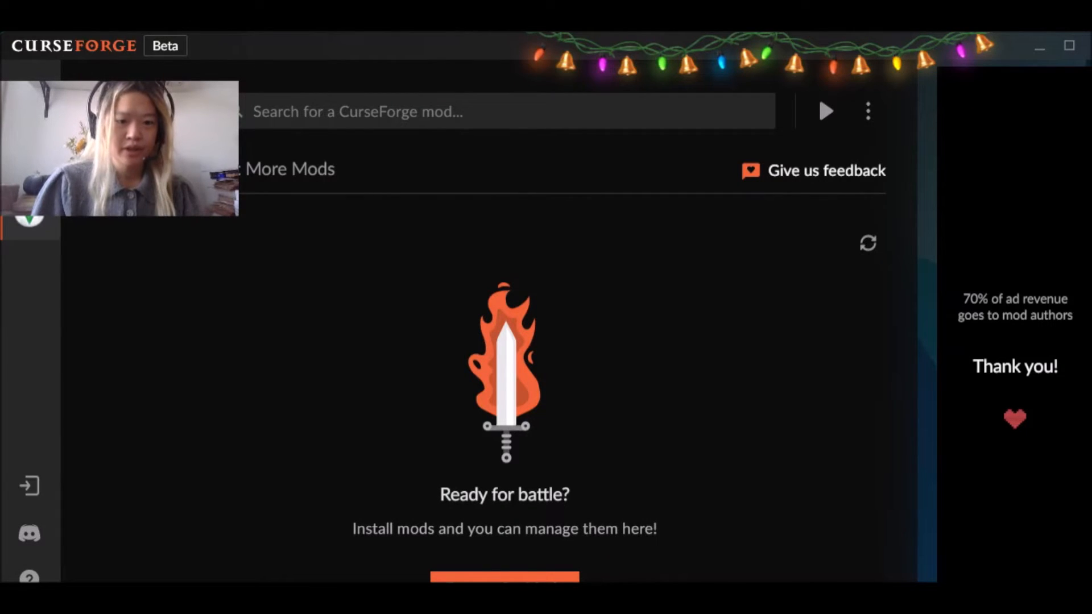
pyautogui.moveTo(290, 293)
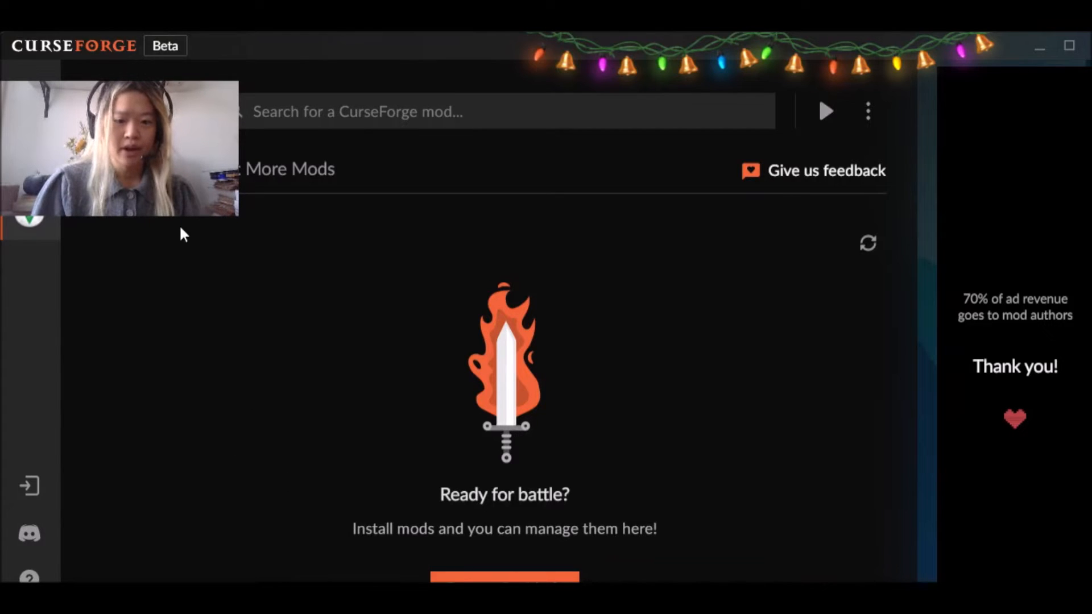
pyautogui.moveTo(41, 377)
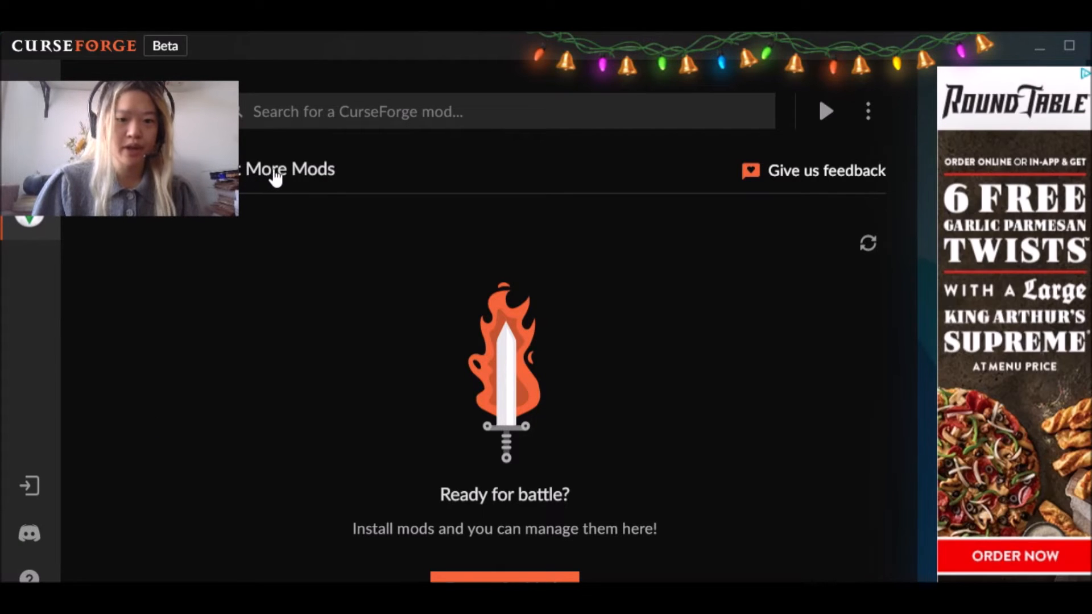
# - Switch from the empty My Mods page to the More Mods featured catalogue
pyautogui.click(291, 169)
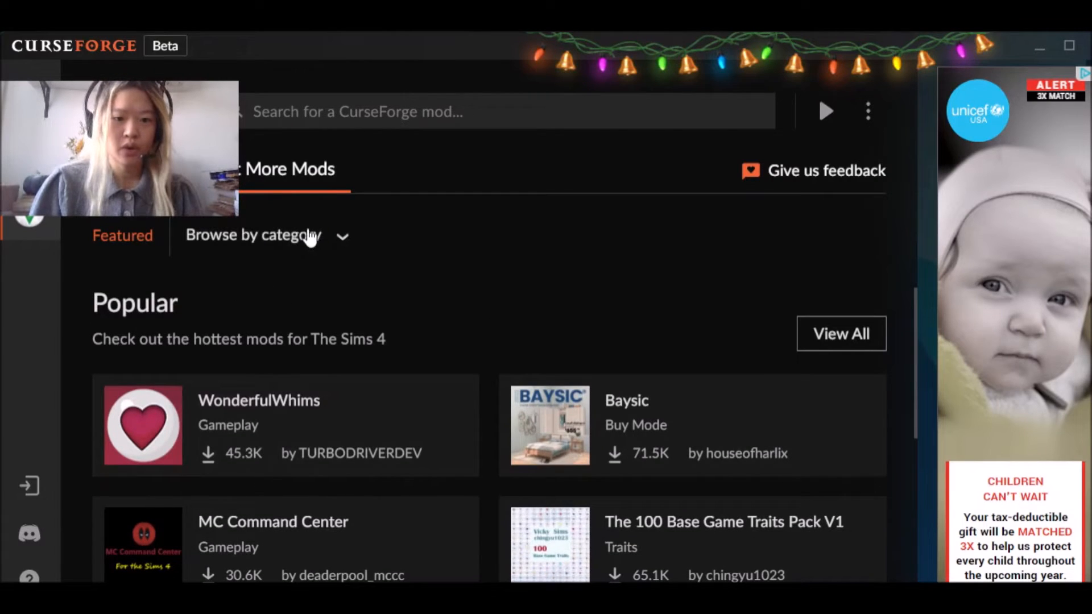
# - Browse the Sims 4 catalogue and install the SimDa Dating App by LittleMsSam
pyautogui.click(264, 235)
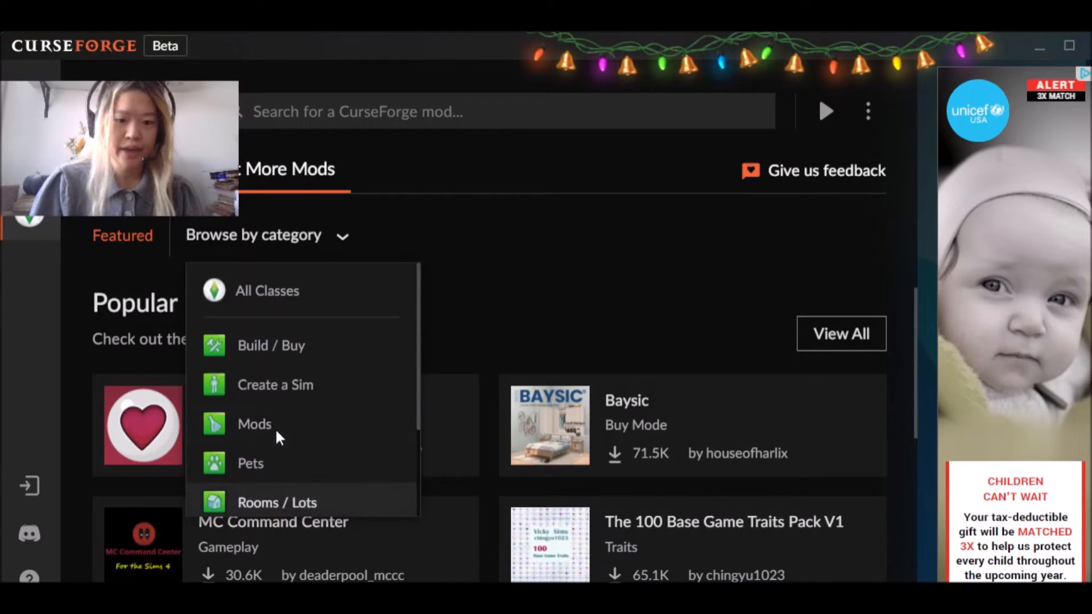
pyautogui.moveTo(272, 424)
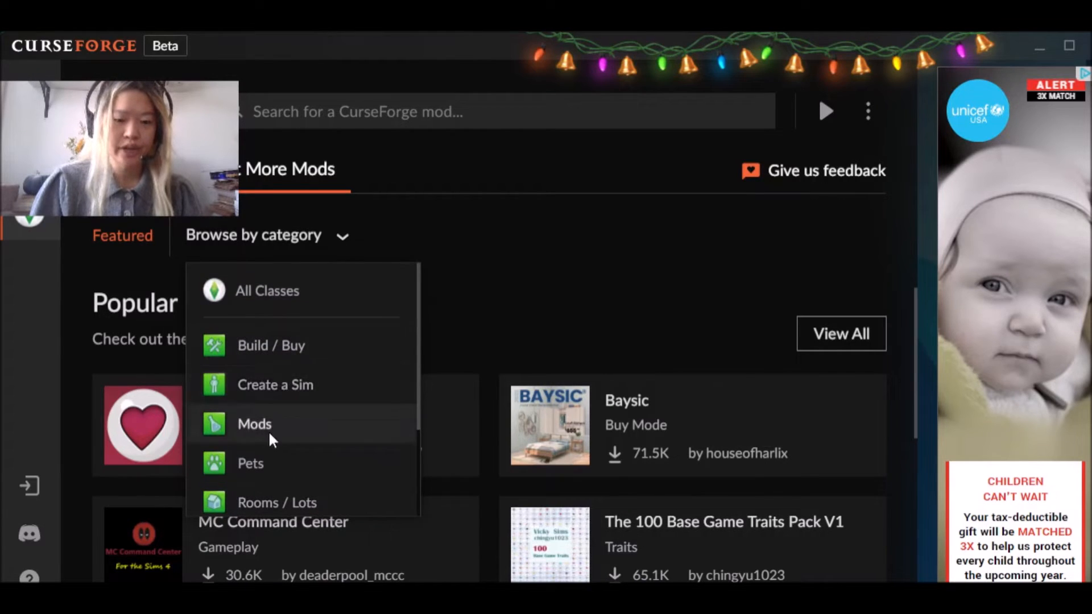
pyautogui.scroll(-3)
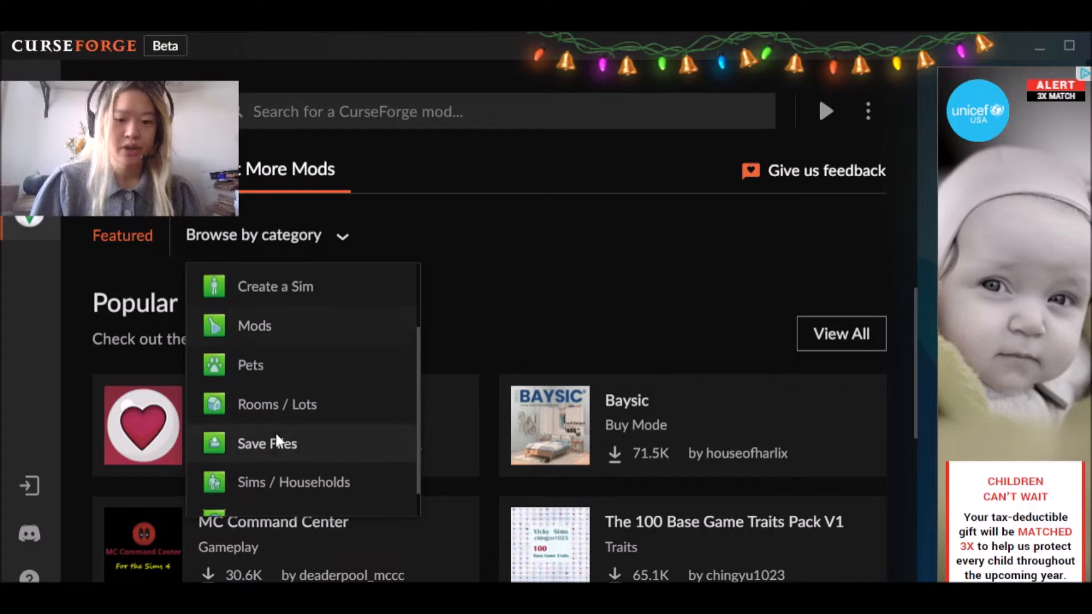
pyautogui.click(546, 321)
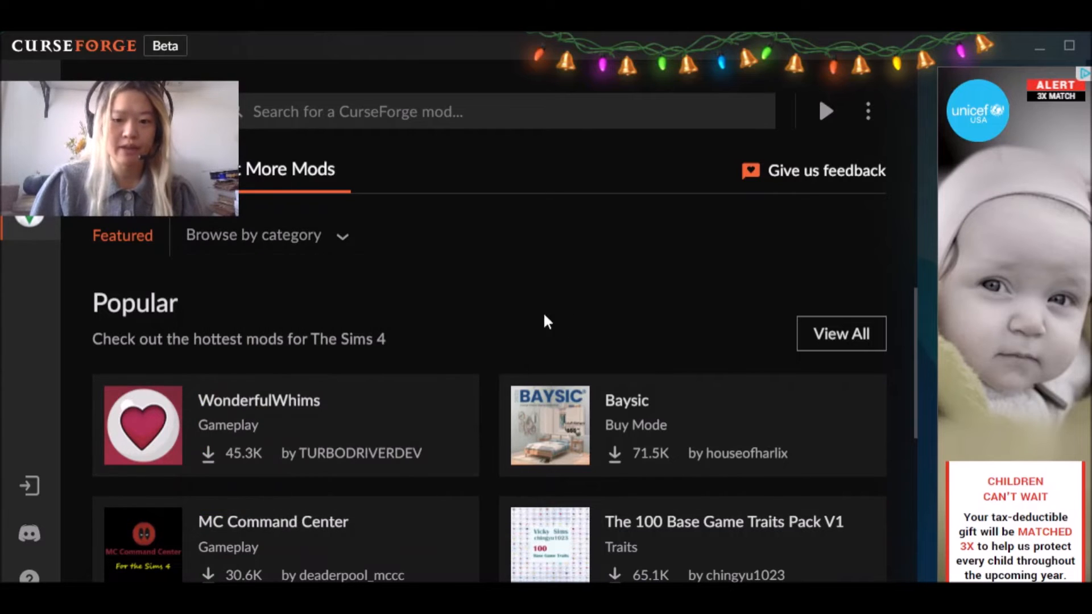
pyautogui.scroll(-3)
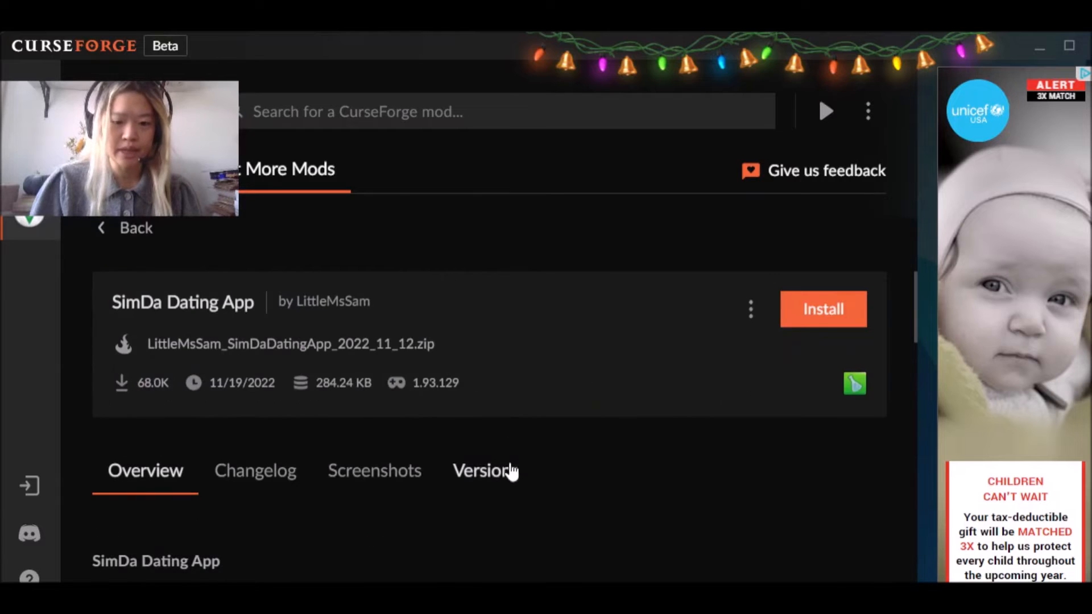
pyautogui.moveTo(856, 322)
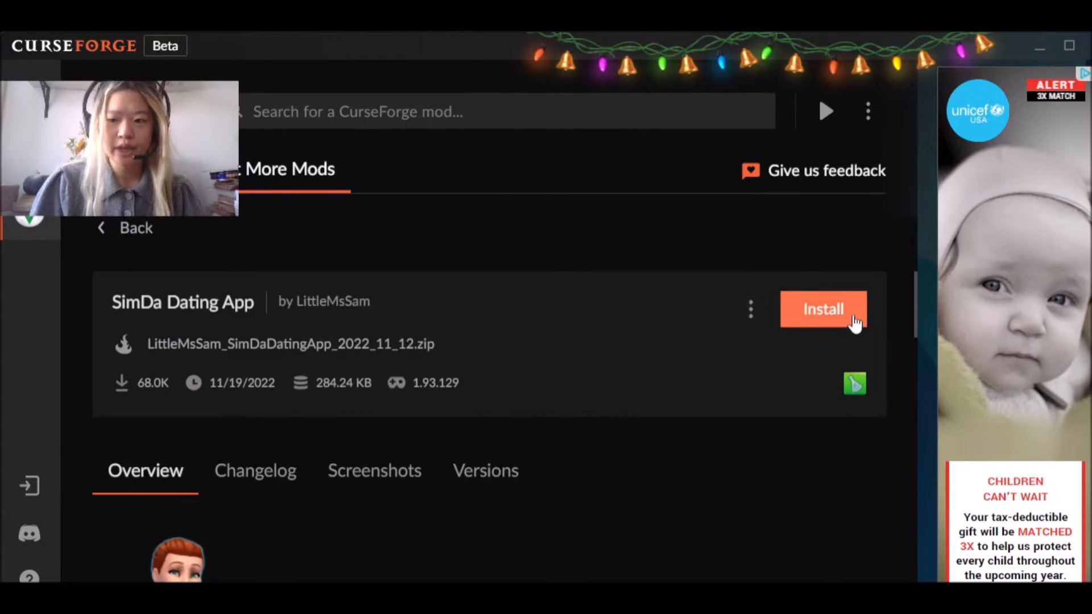
pyautogui.scroll(-3)
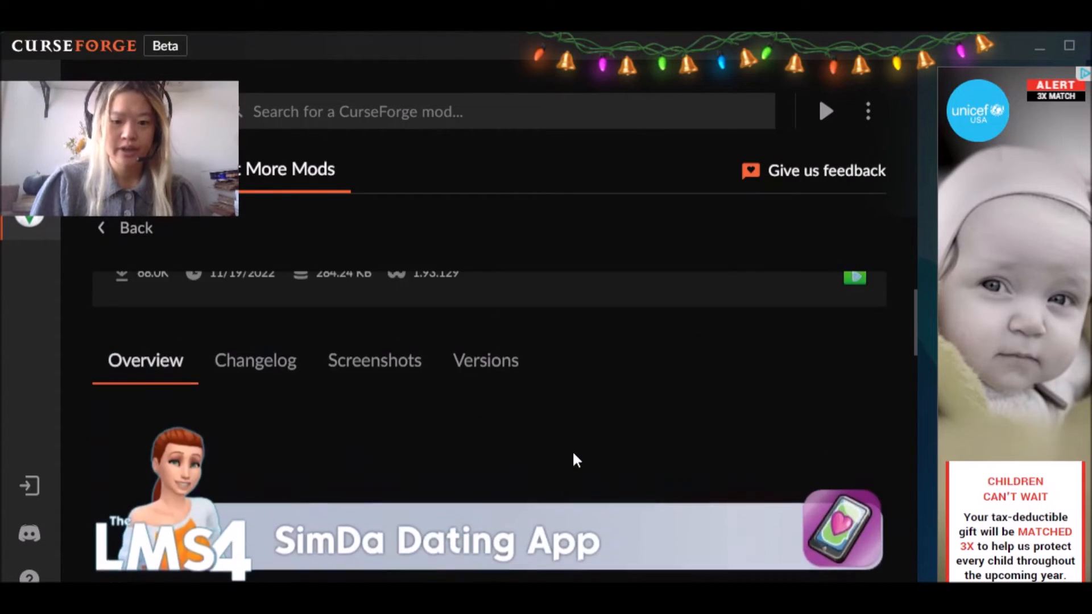
pyautogui.scroll(-3)
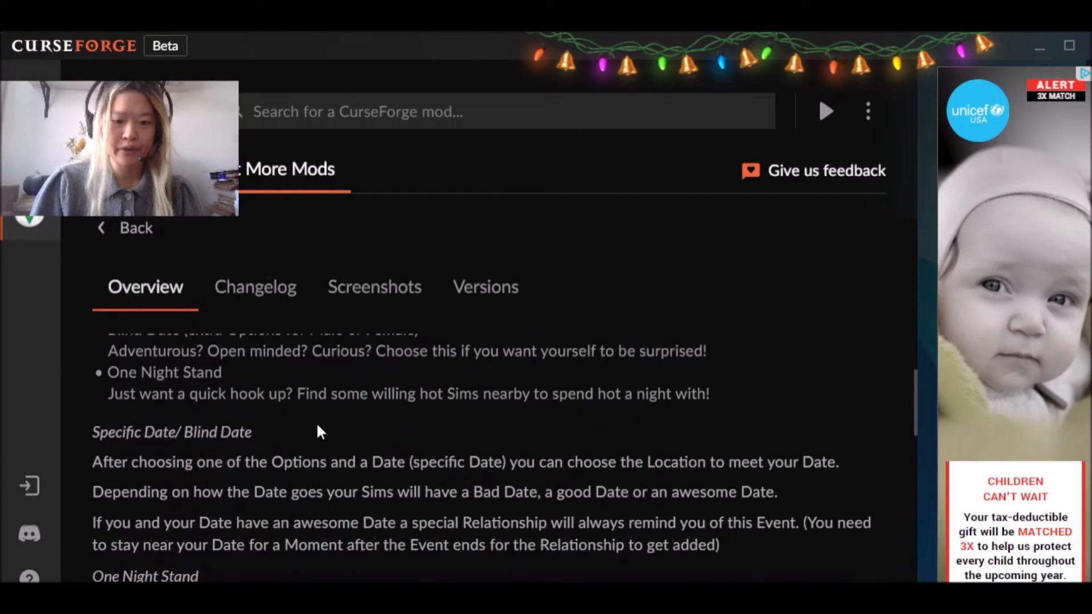
pyautogui.scroll(3)
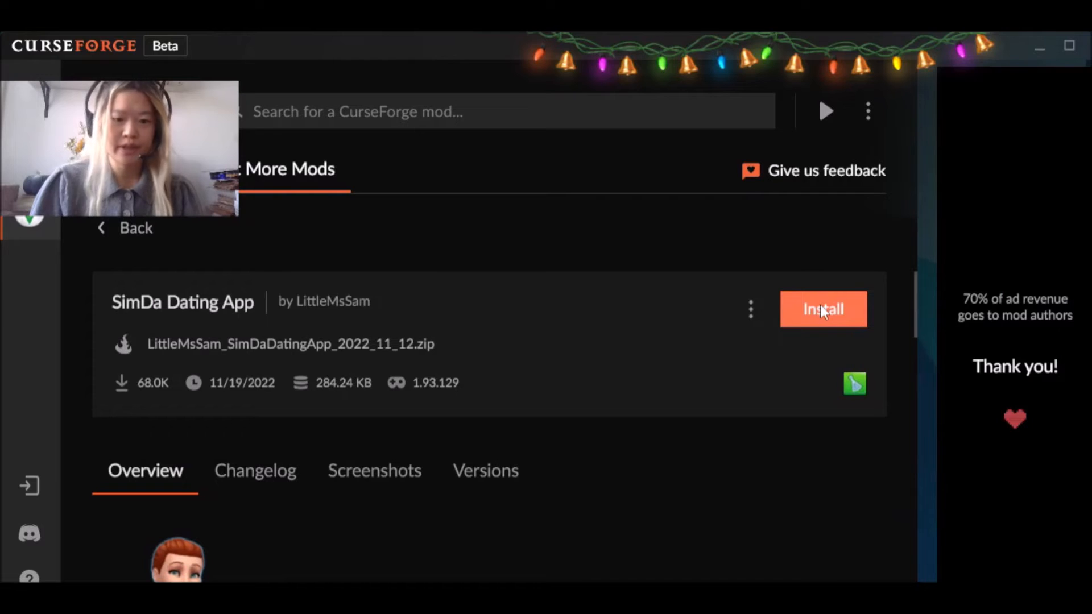
pyautogui.click(822, 309)
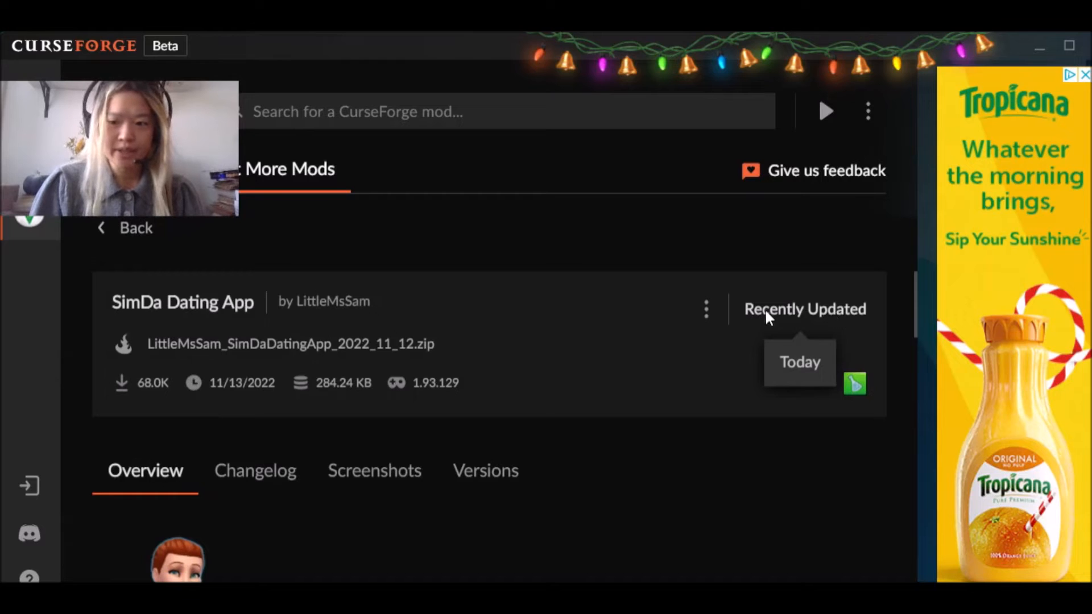
pyautogui.moveTo(586, 478)
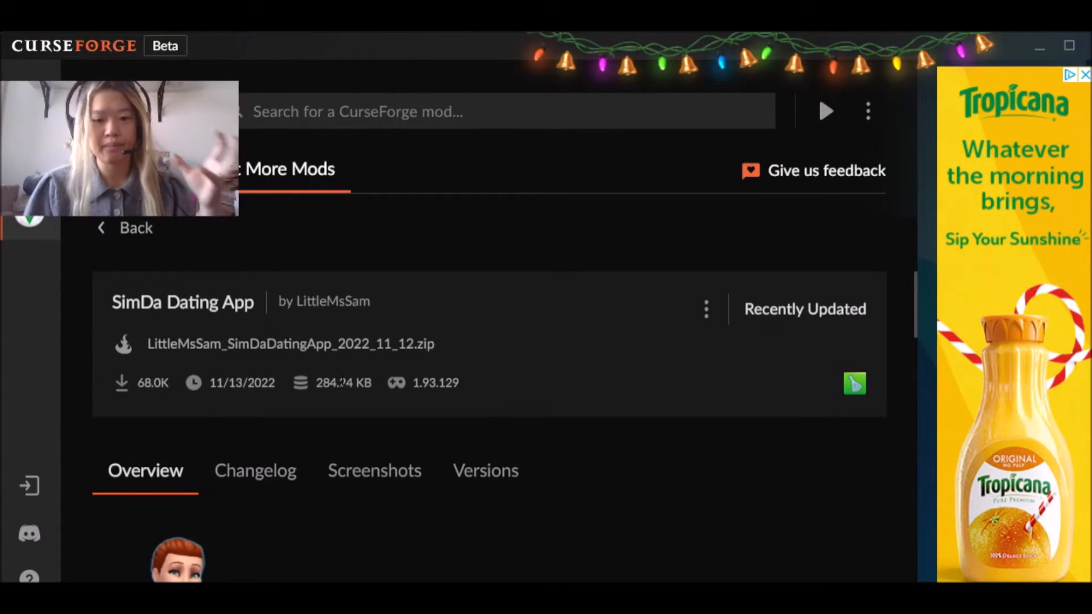
pyautogui.moveTo(194, 383)
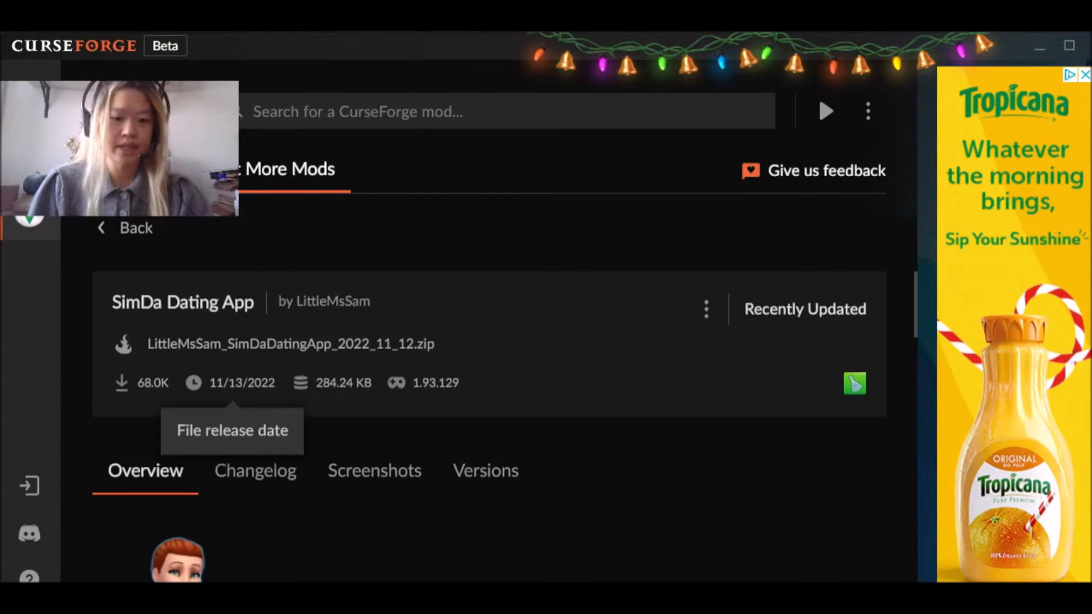
pyautogui.moveTo(341, 453)
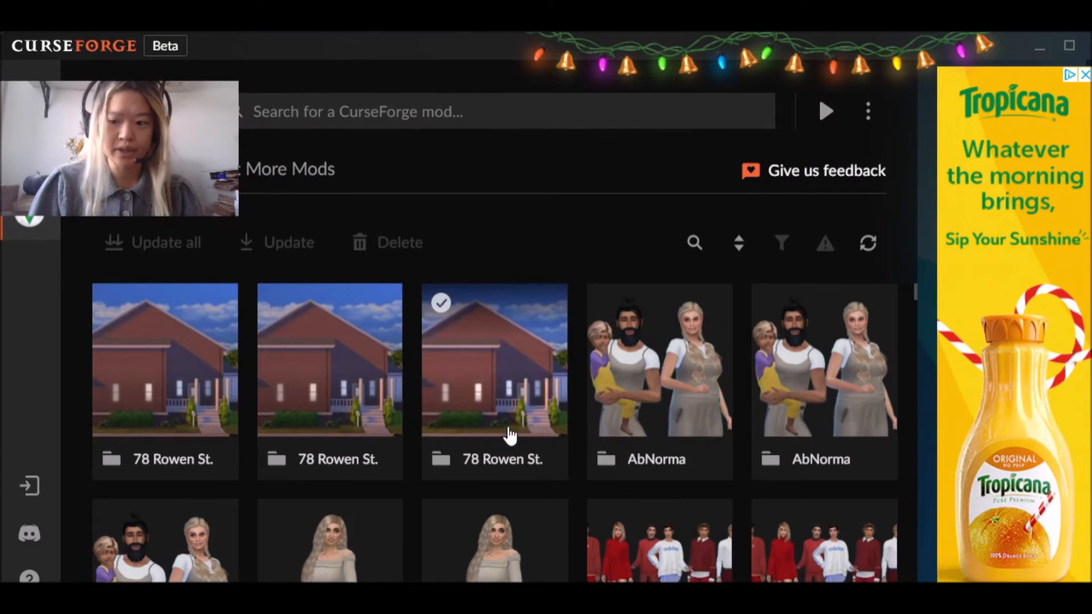
# - Scroll through the installed Sims 4 content, then bring up CurseForge Settings
pyautogui.scroll(-3)
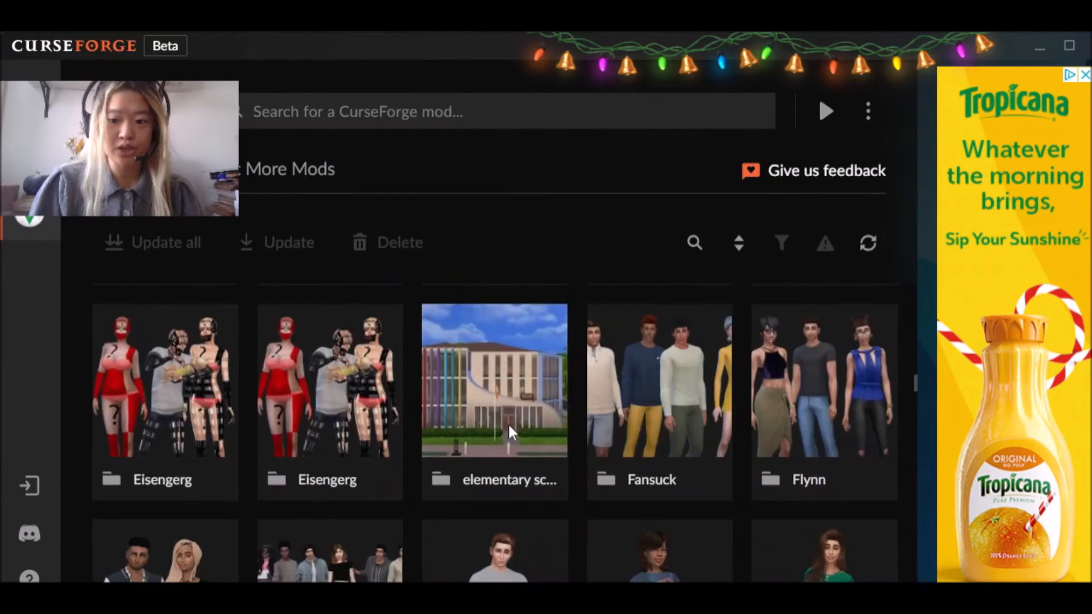
pyautogui.scroll(-3)
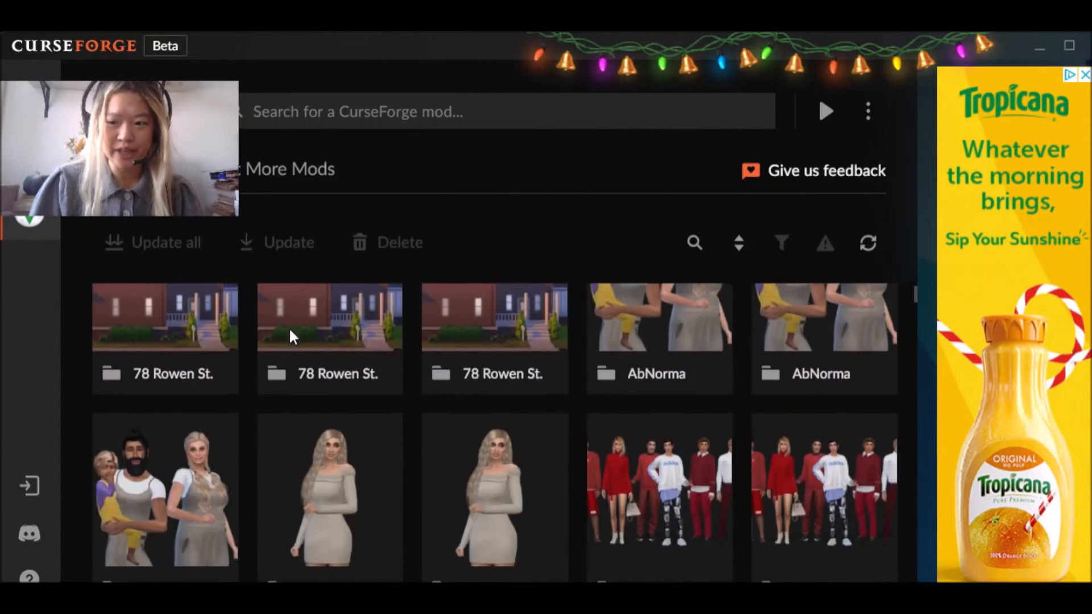
pyautogui.scroll(-3)
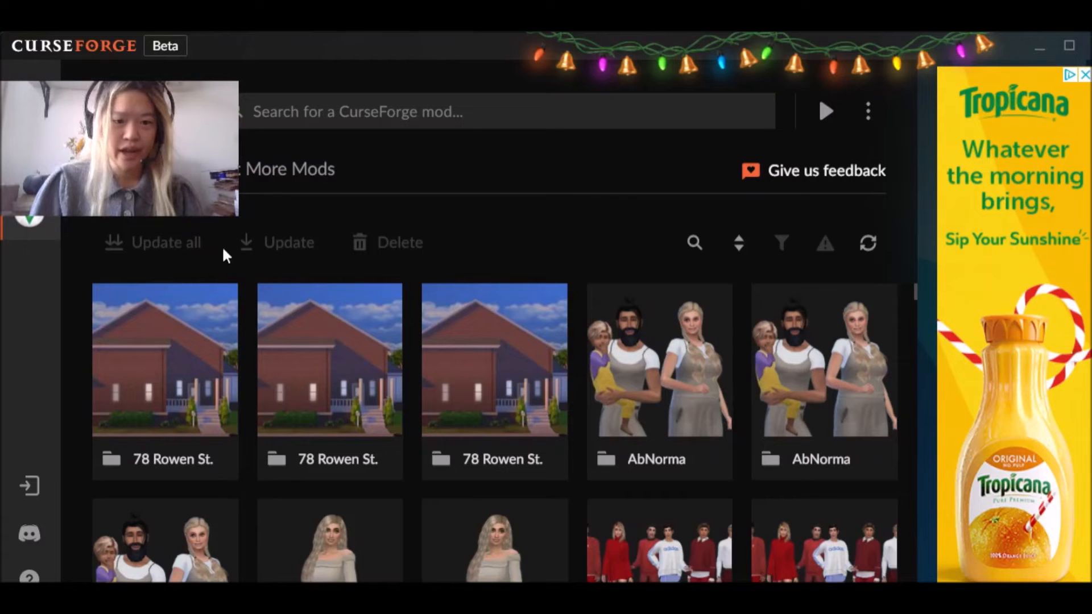
pyautogui.click(289, 168)
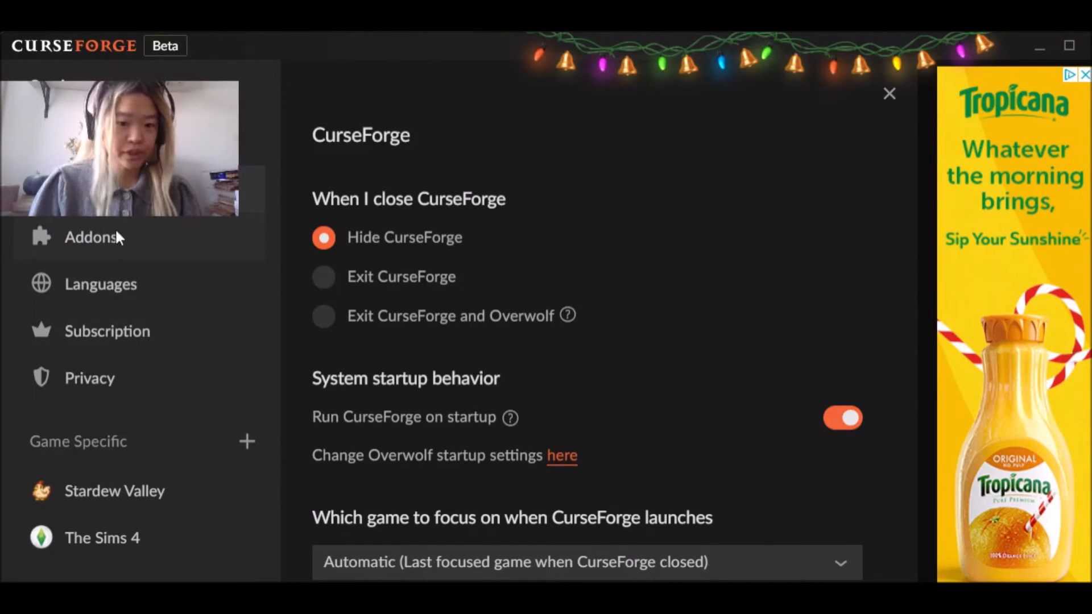
# - Close Settings to return to the My Mods library
pyautogui.click(888, 94)
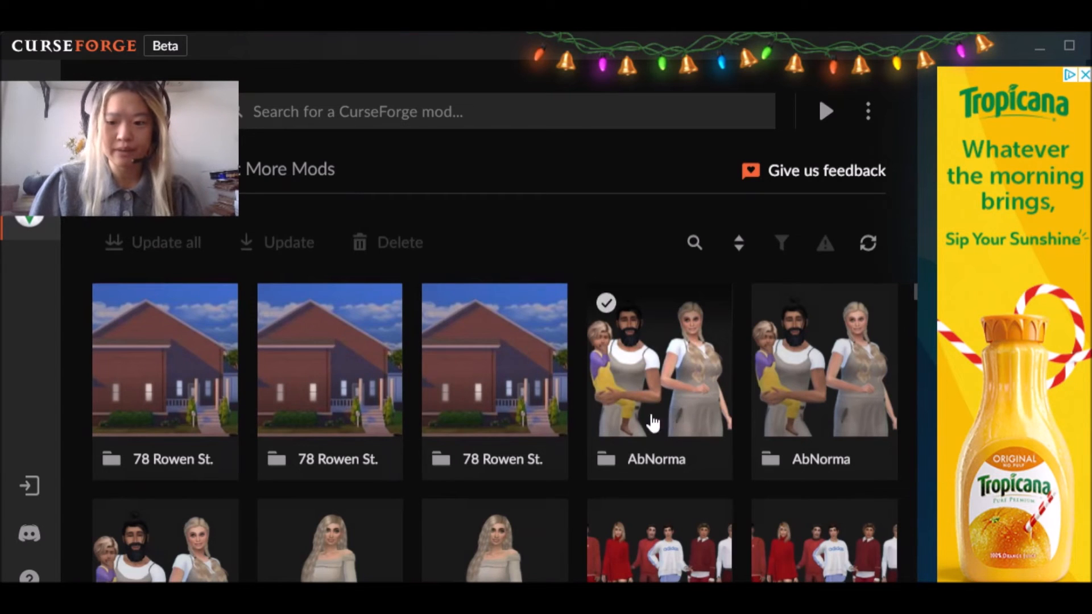
# - Filter the catalogue to Create a Sim and install the puff-sleeve crop top and Luna hair
pyautogui.scroll(-3)
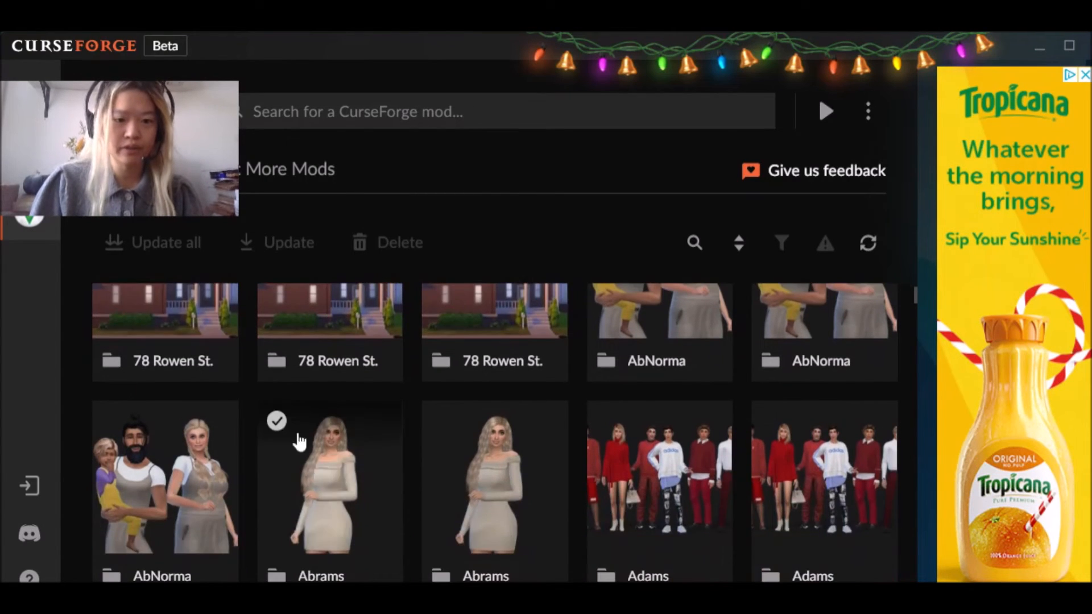
pyautogui.click(290, 168)
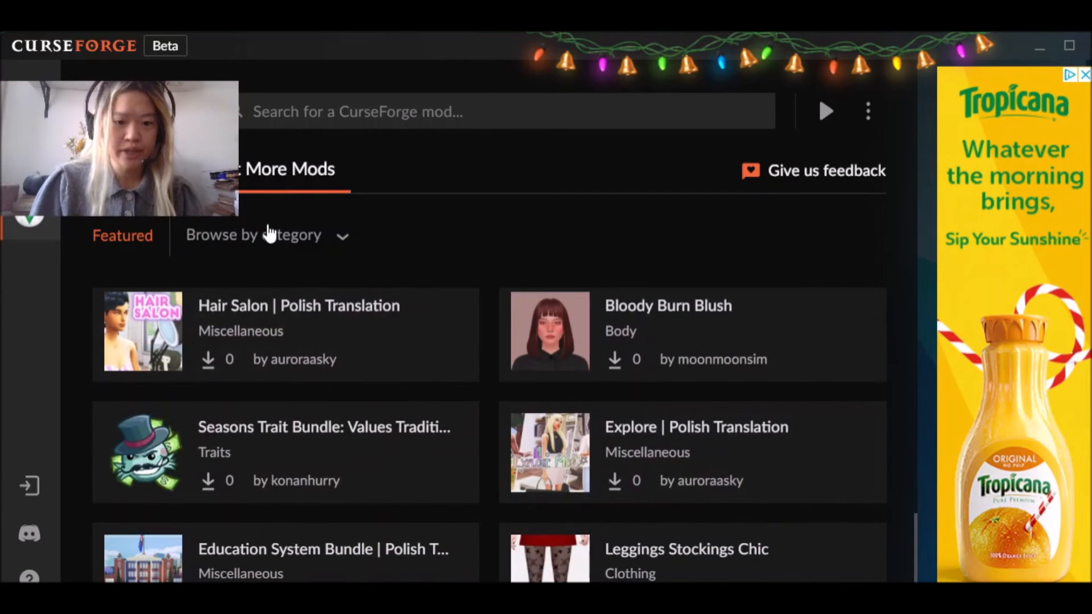
pyautogui.click(254, 235)
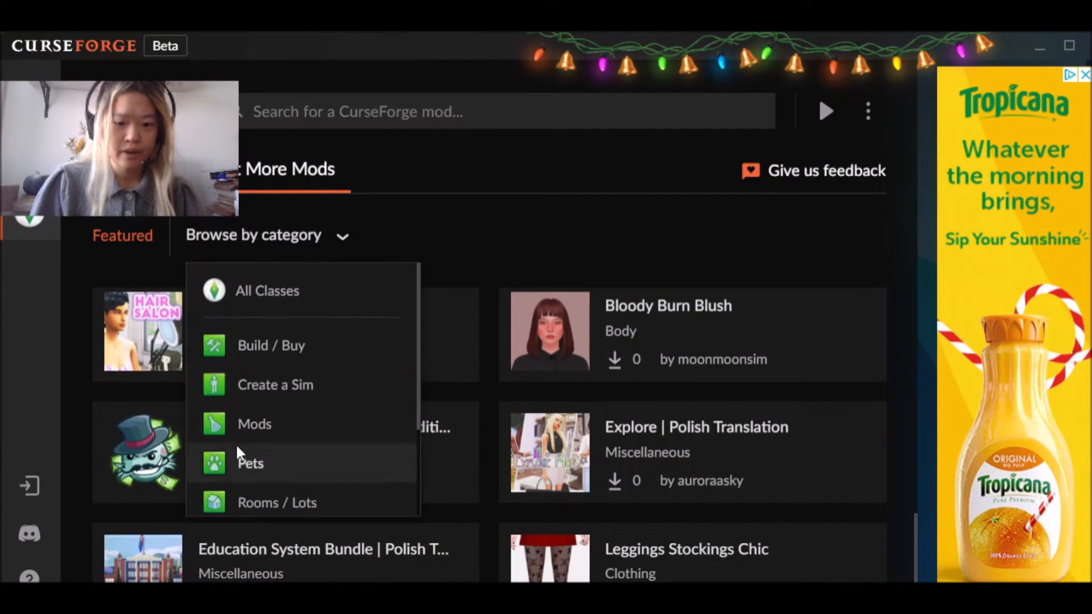
pyautogui.click(275, 385)
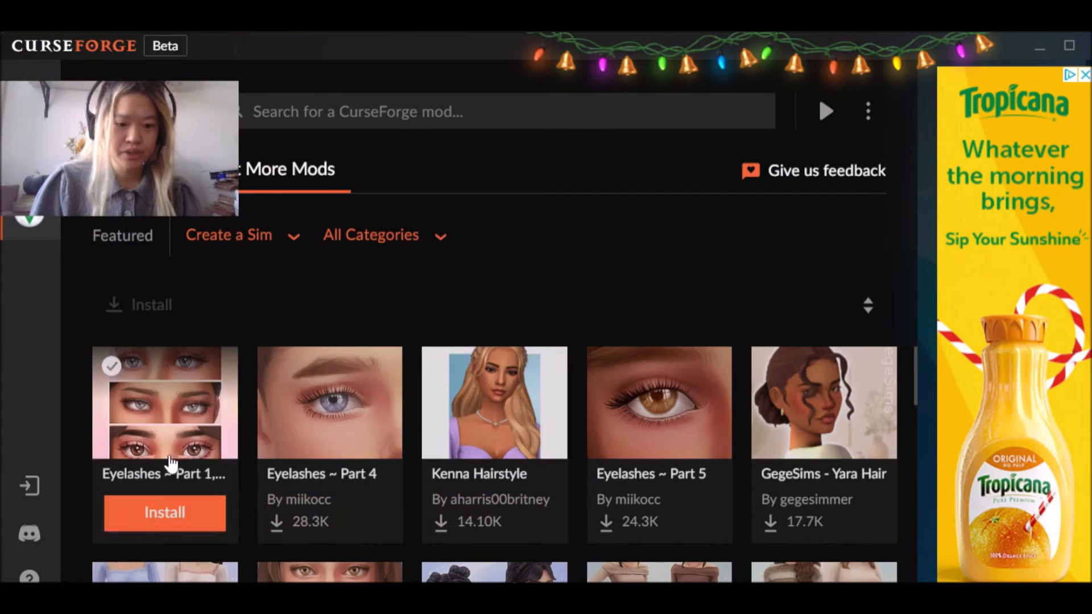
pyautogui.moveTo(494, 484)
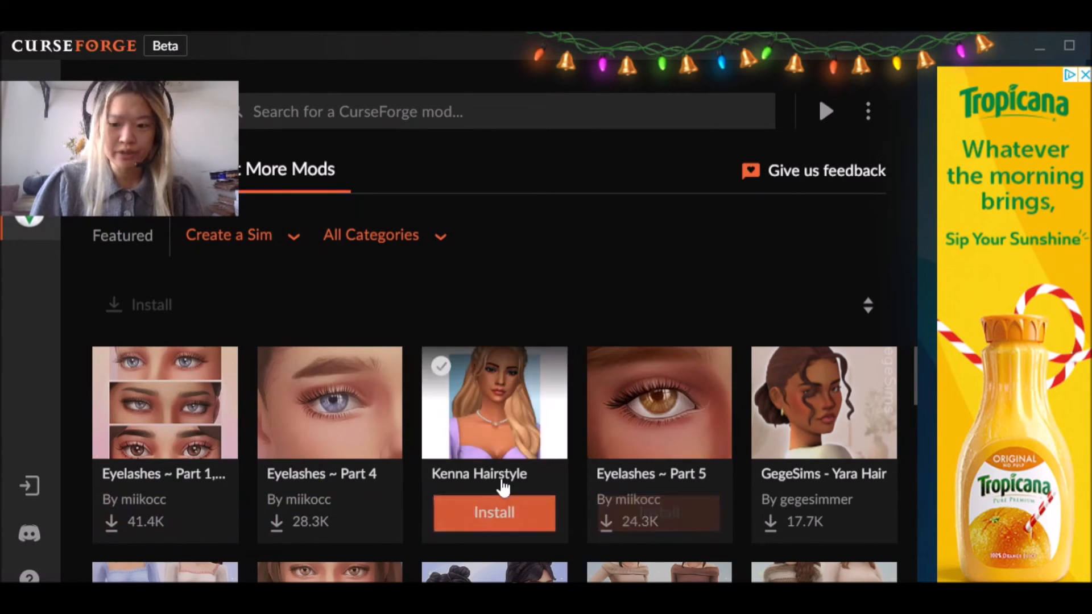
pyautogui.scroll(-3)
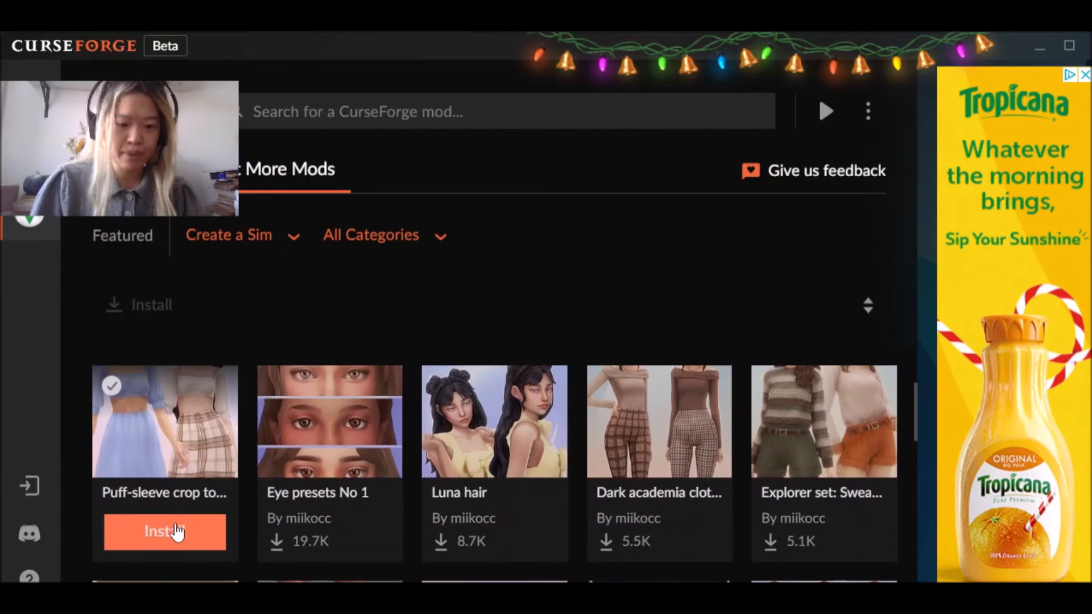
pyautogui.click(165, 531)
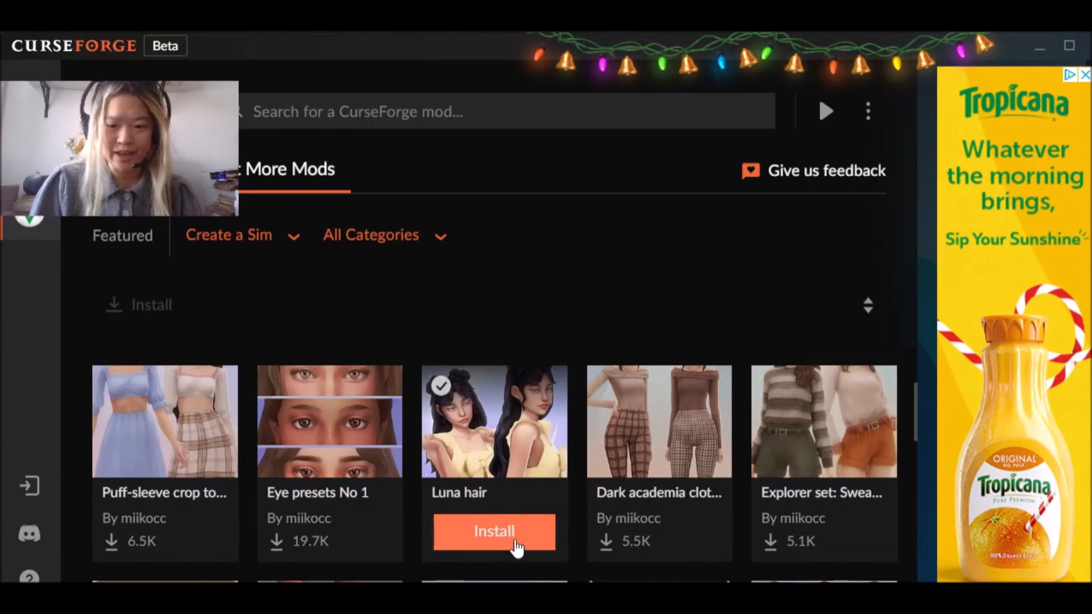
pyautogui.click(493, 531)
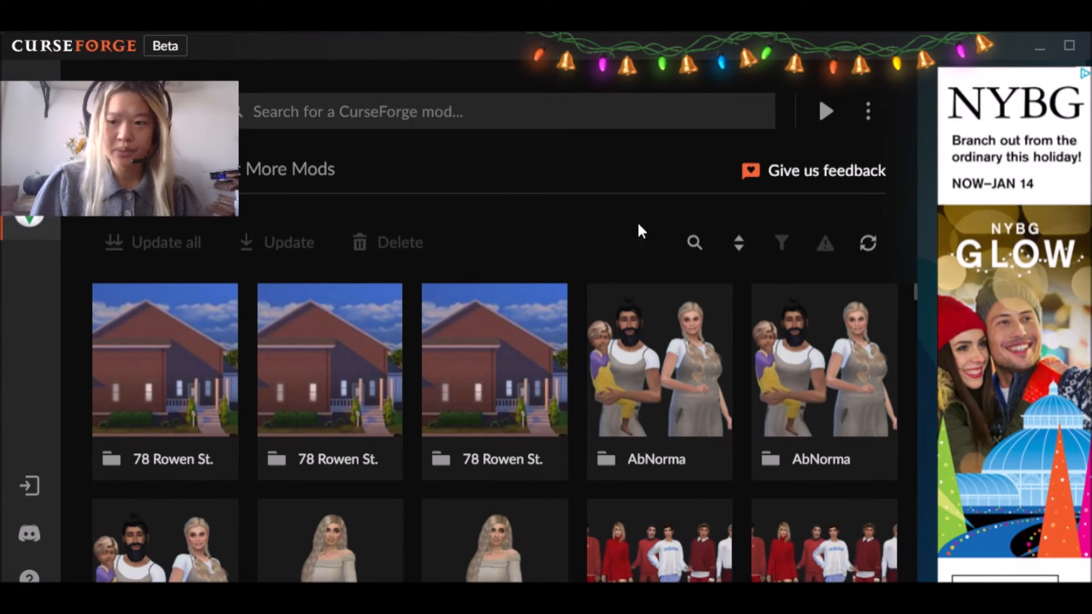
pyautogui.moveTo(826, 111)
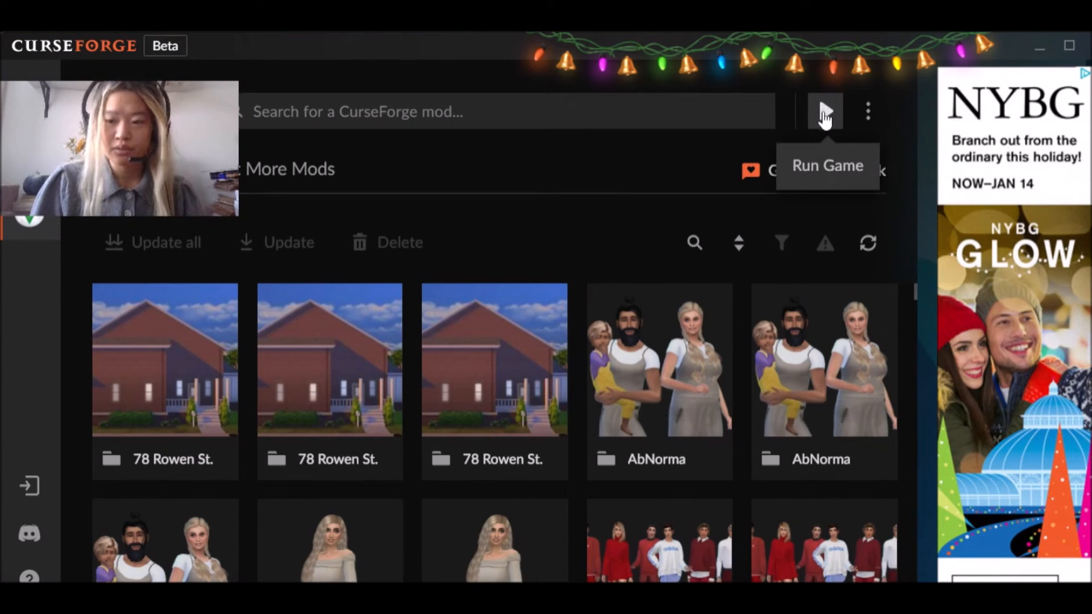
# - Bring up the game's options menu beside Run Game, showing the Mods folder shortcut
pyautogui.click(868, 112)
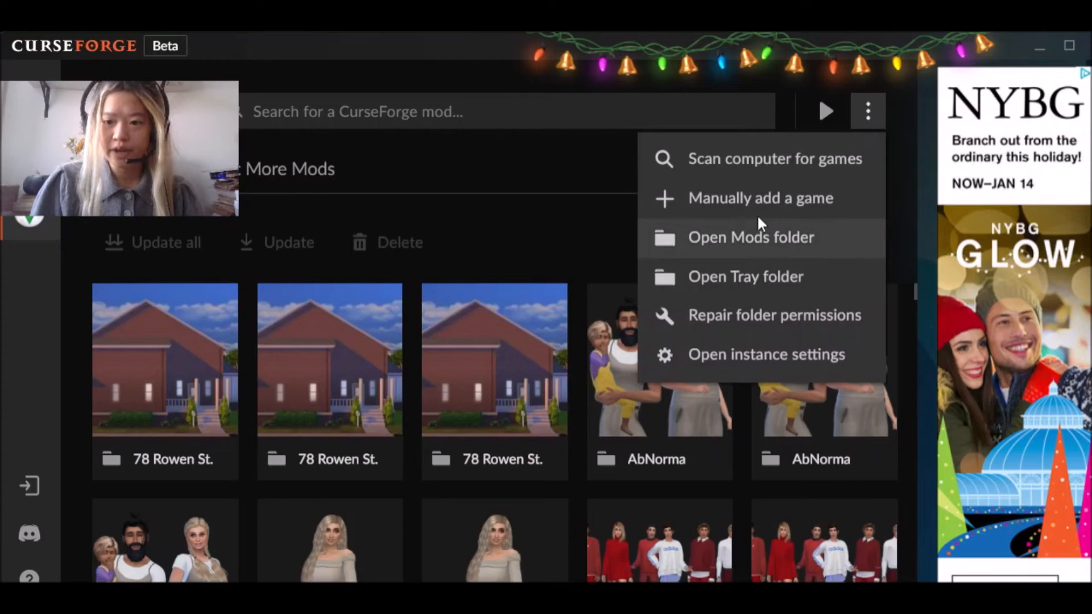
pyautogui.moveTo(752, 255)
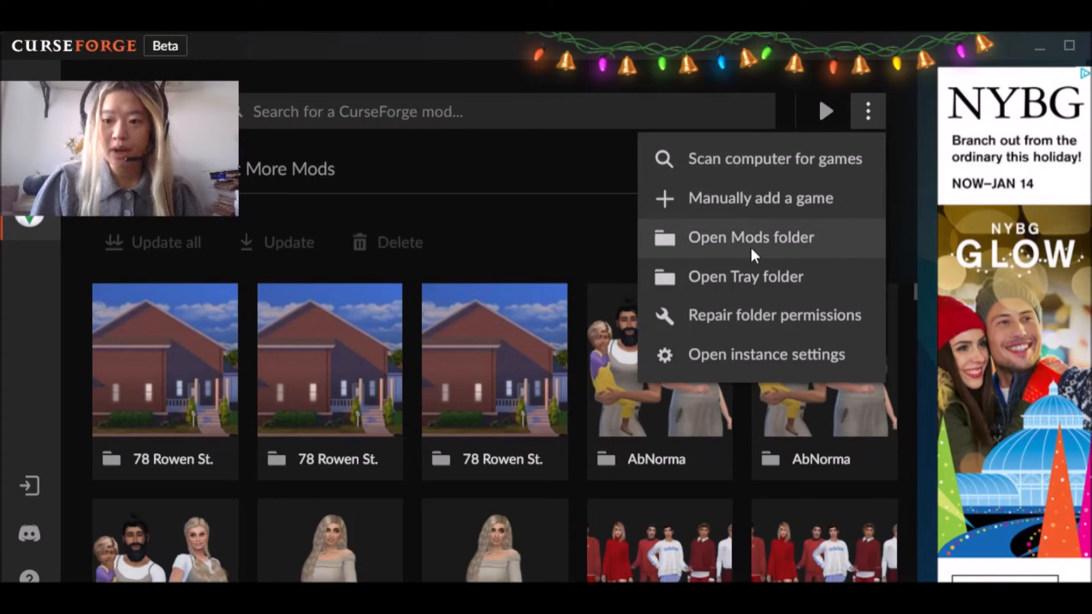
pyautogui.moveTo(735, 293)
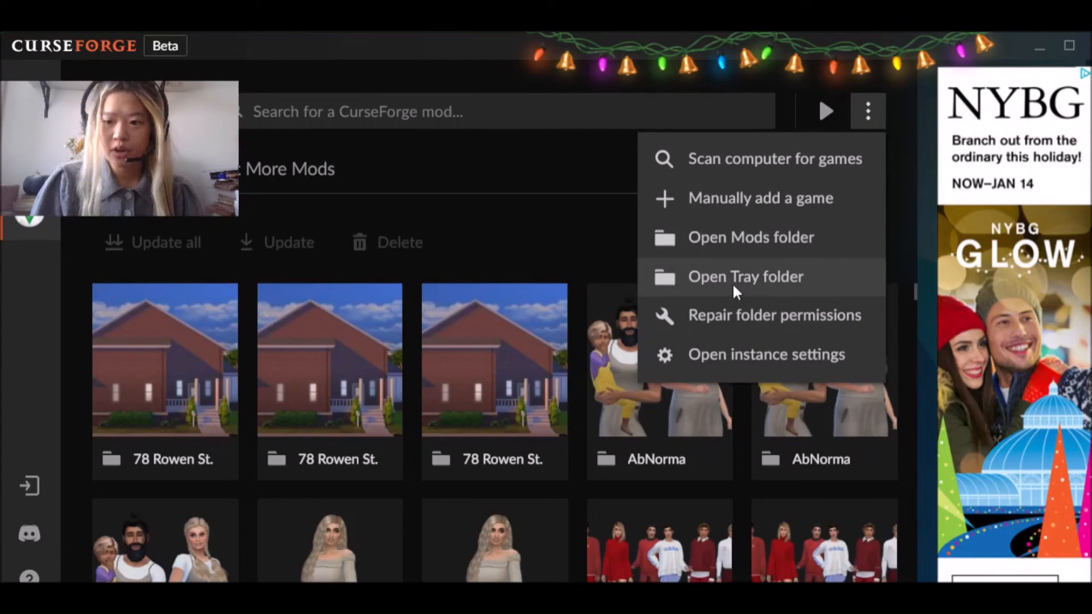
pyautogui.moveTo(764, 374)
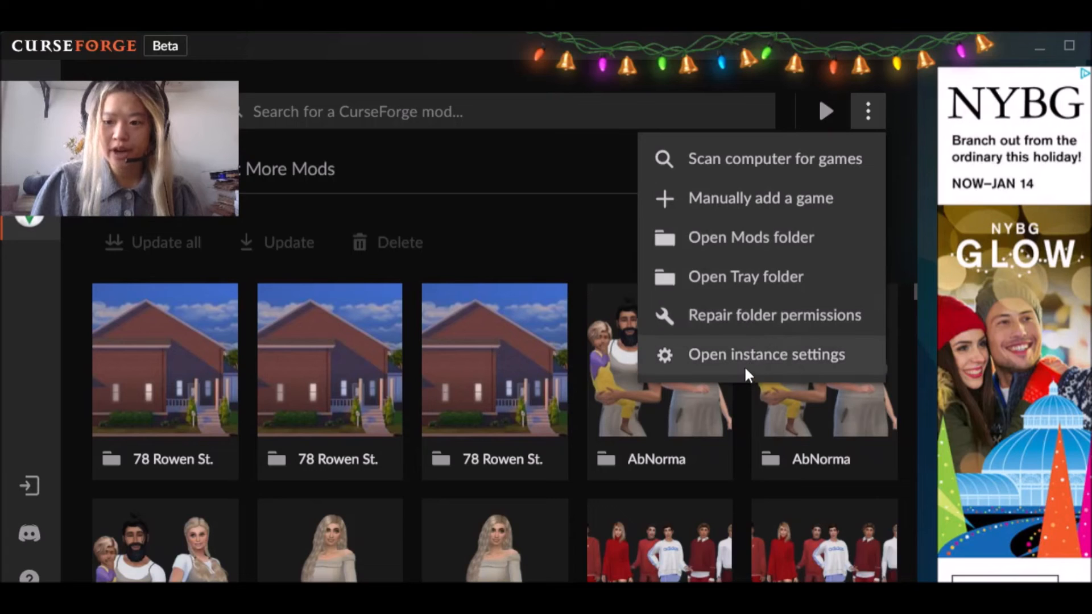
pyautogui.moveTo(752, 276)
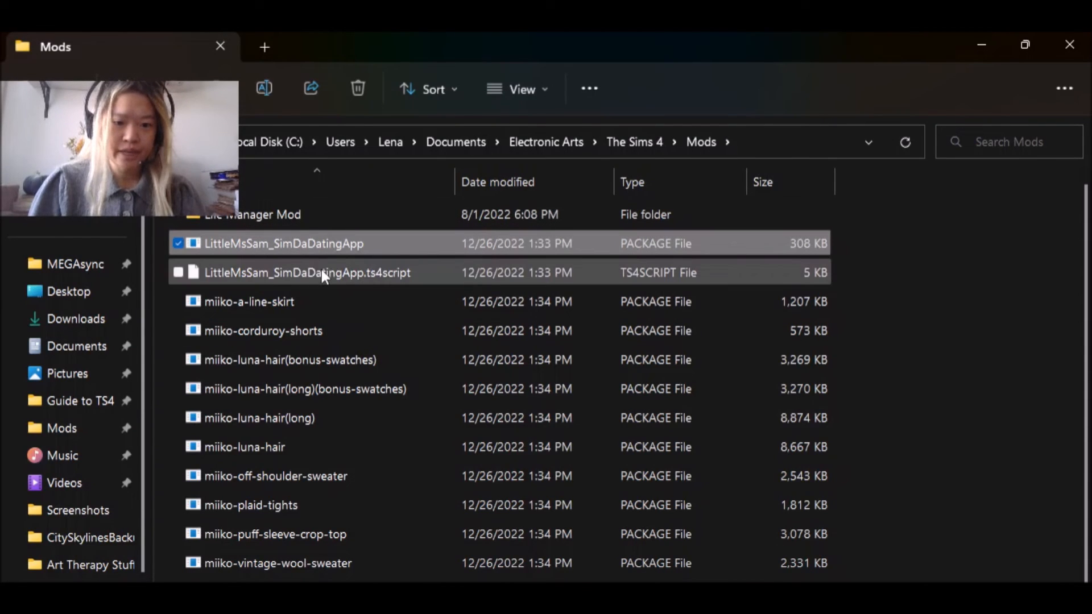
# - Check the SimDa Dating App CC files in the Sims 4 Mods folder, then close File Explorer
pyautogui.click(248, 301)
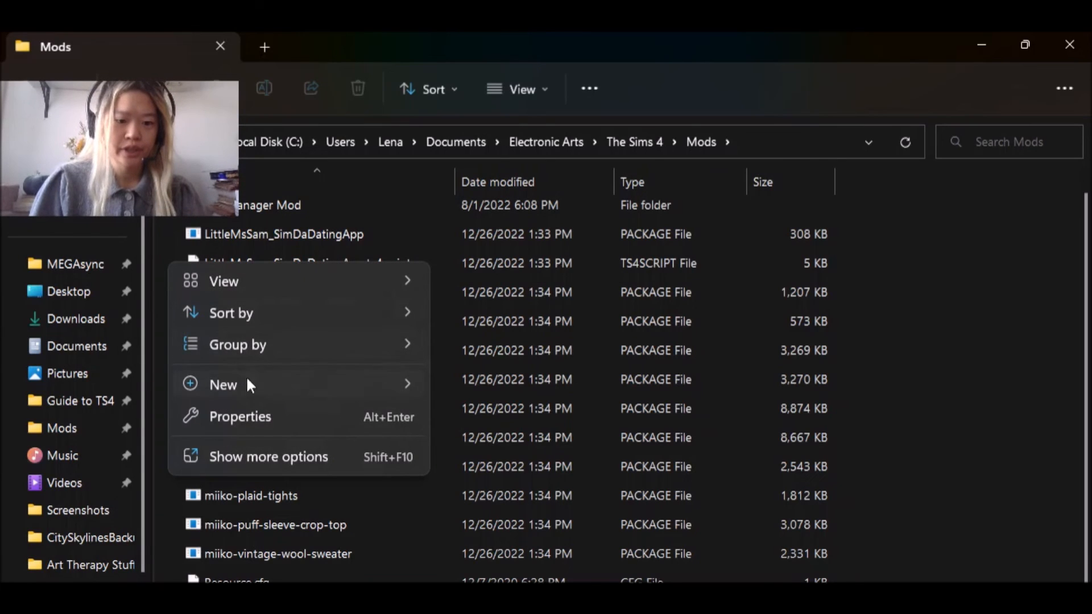
pyautogui.click(223, 385)
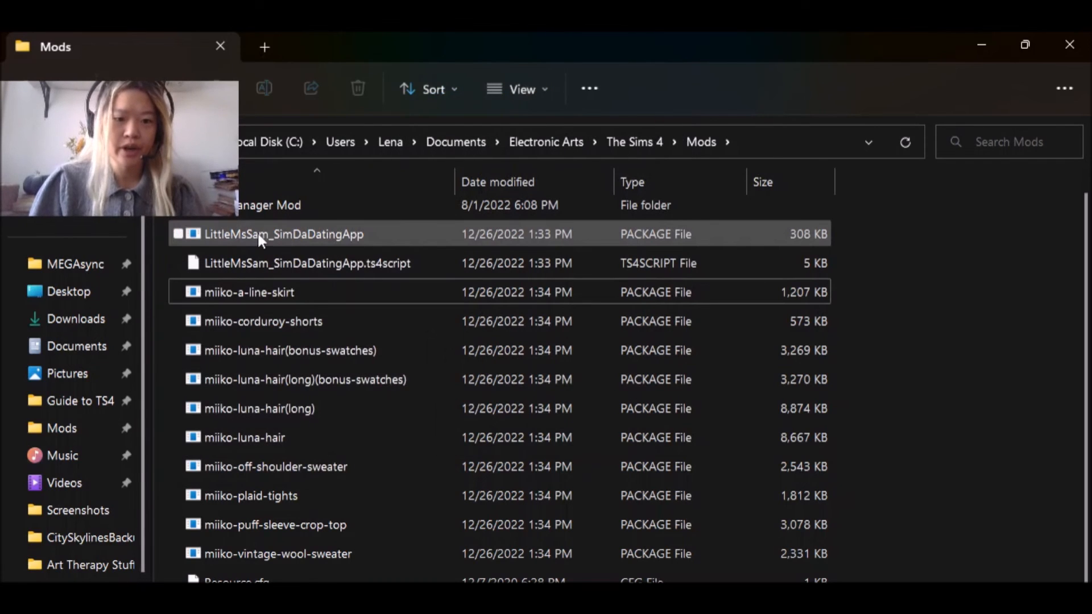
pyautogui.click(178, 263)
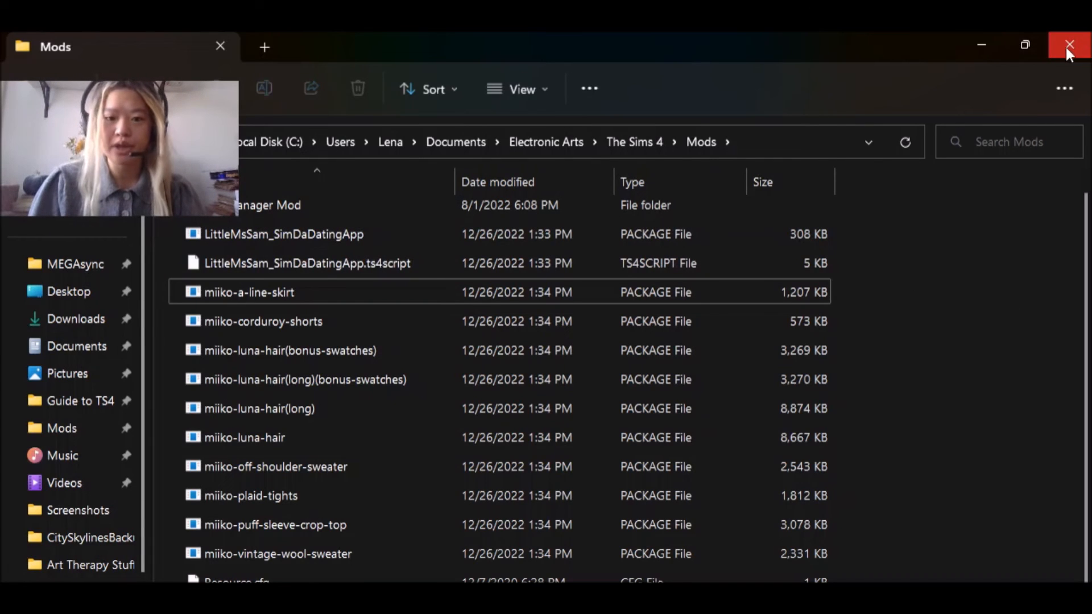
pyautogui.click(1071, 45)
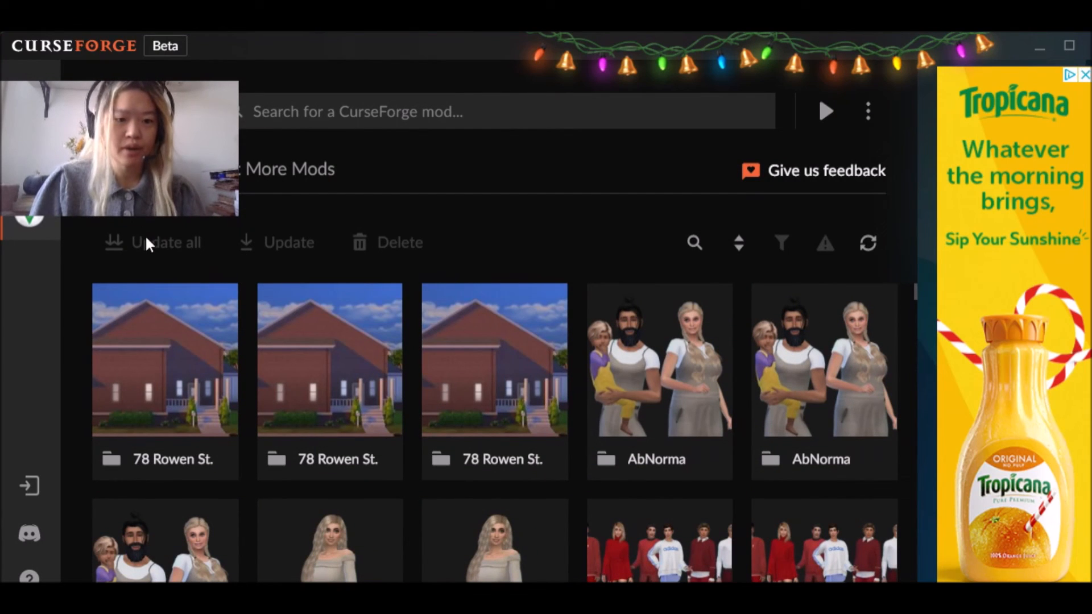
pyautogui.click(658, 362)
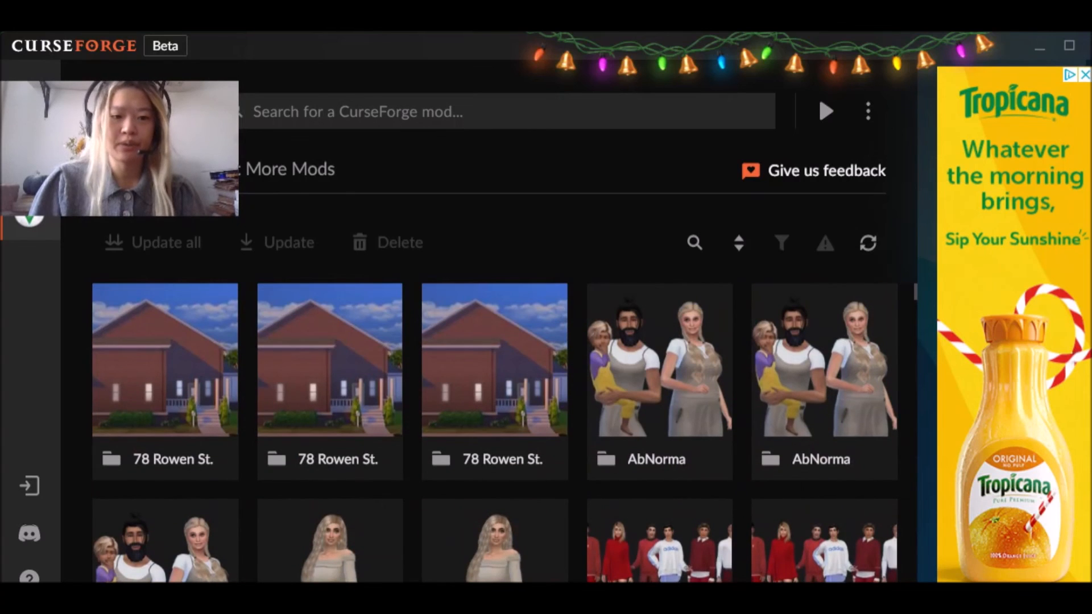
pyautogui.moveTo(723, 176)
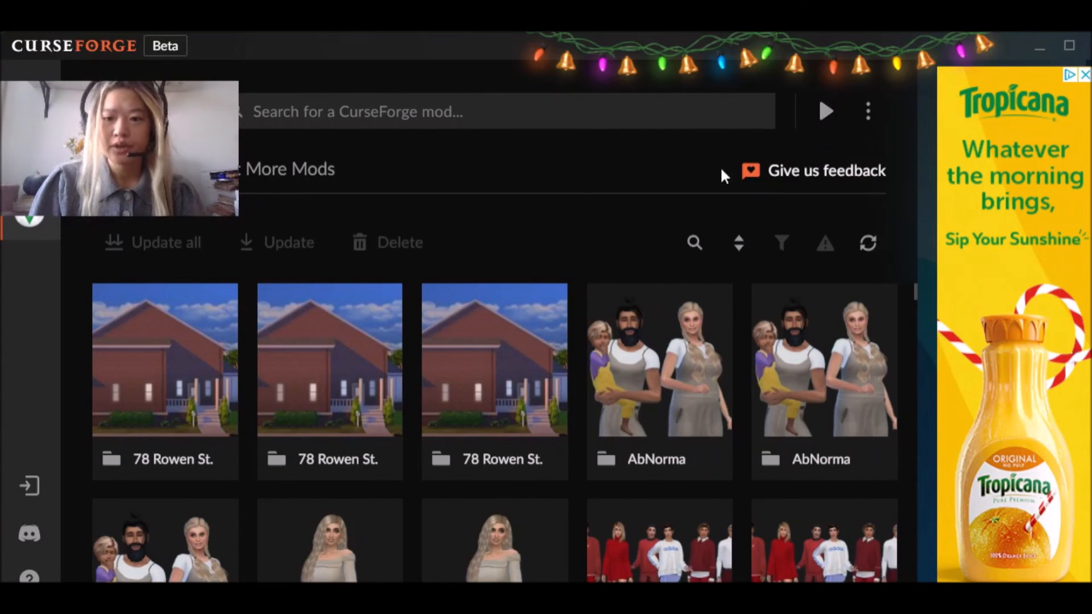
pyautogui.moveTo(825, 112)
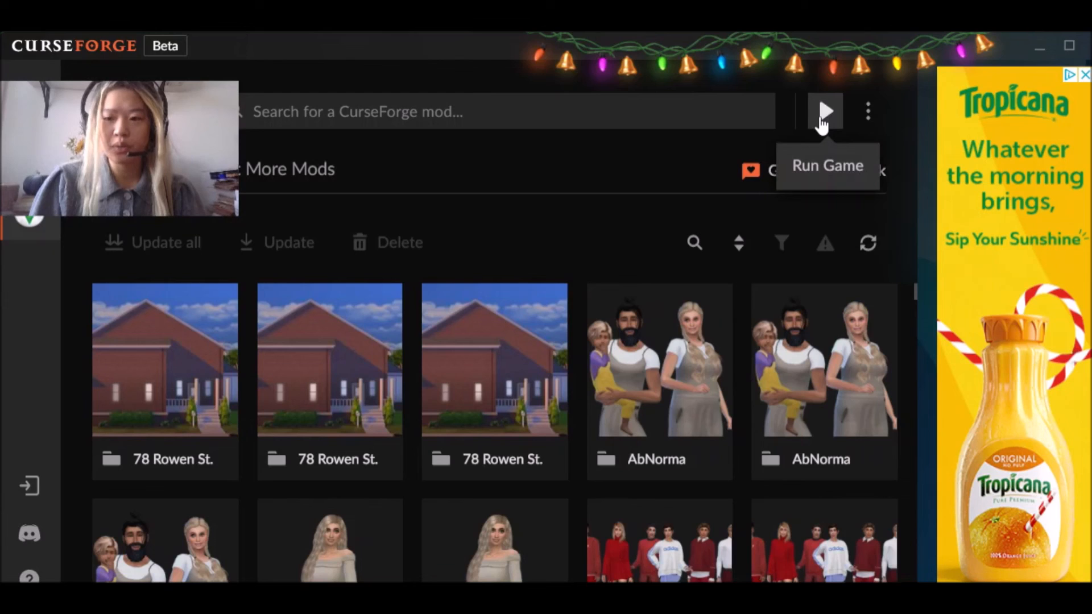
pyautogui.moveTo(815, 129)
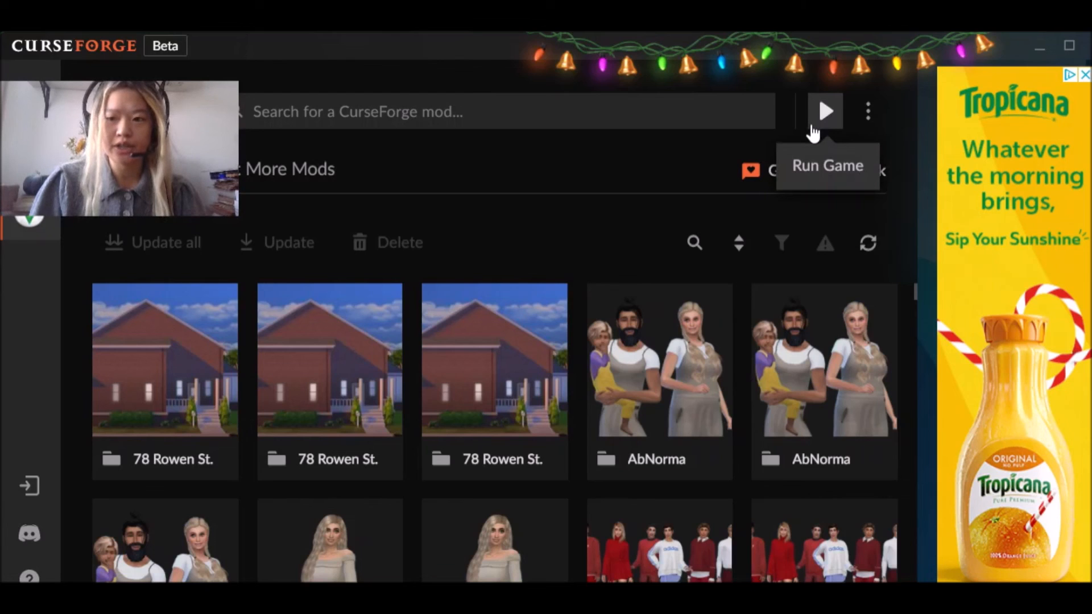
pyautogui.moveTo(711, 153)
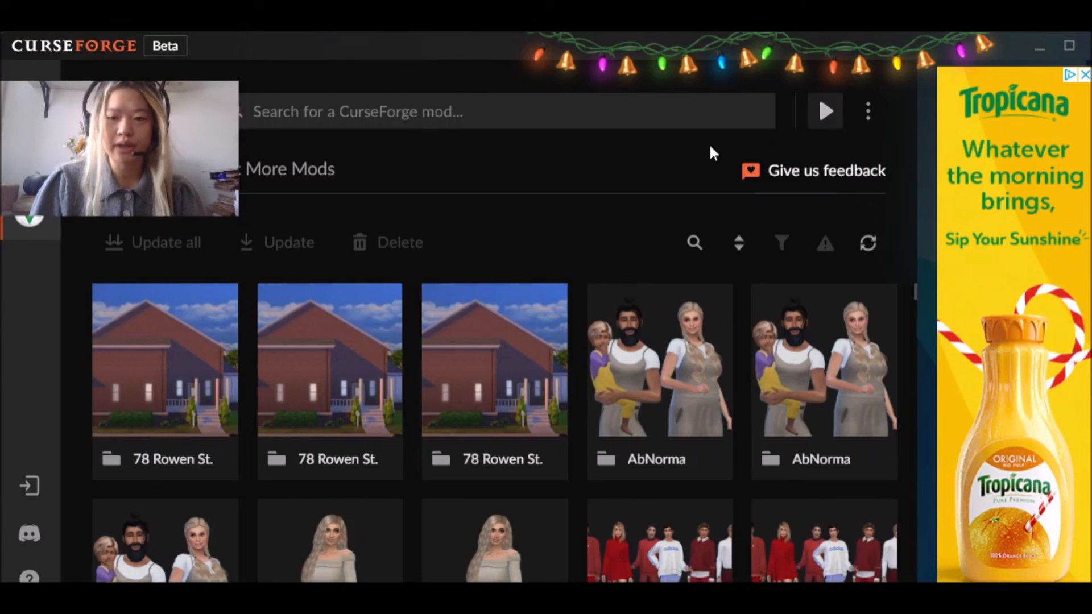
pyautogui.moveTo(825, 111)
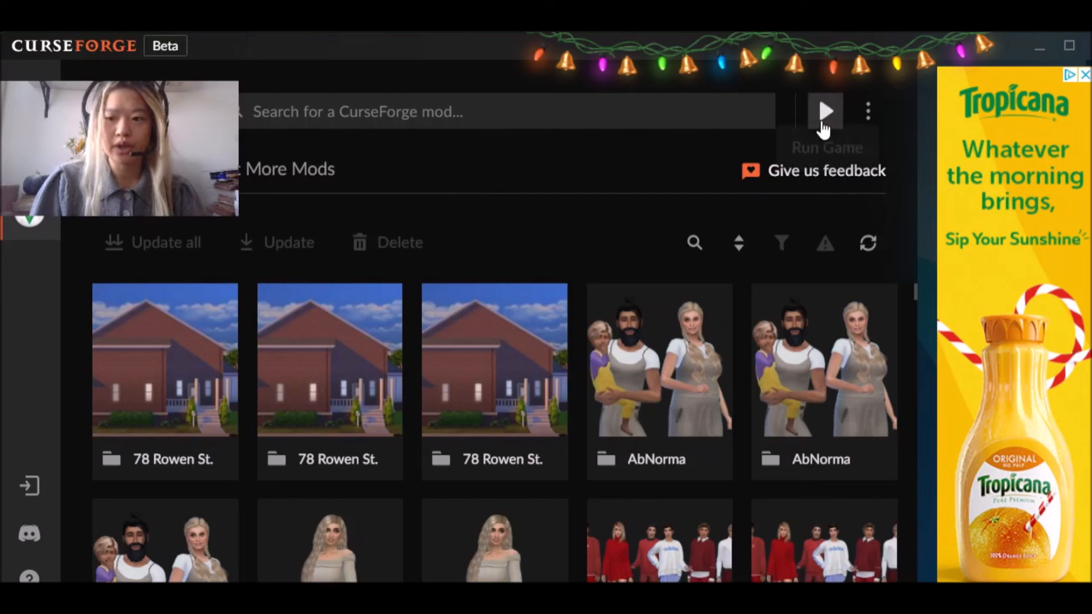
pyautogui.moveTo(490, 534)
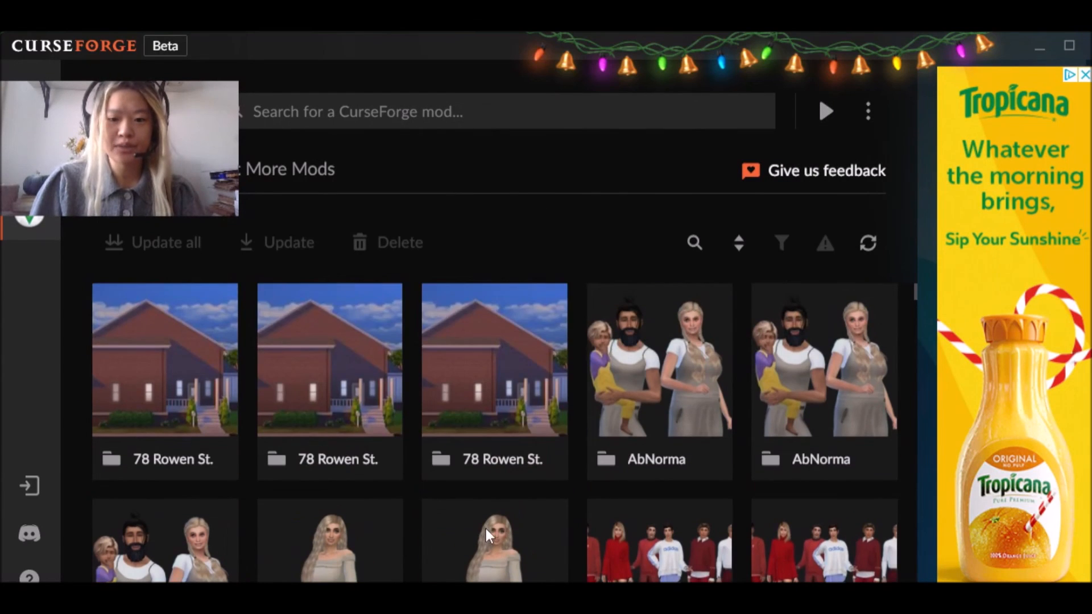
pyautogui.moveTo(709, 173)
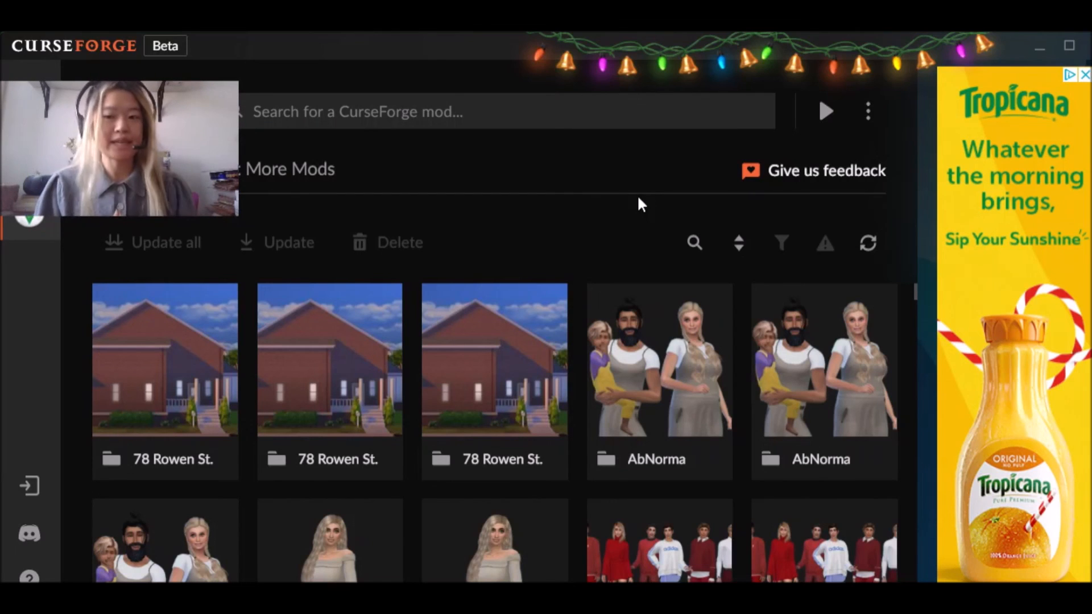
pyautogui.click(658, 540)
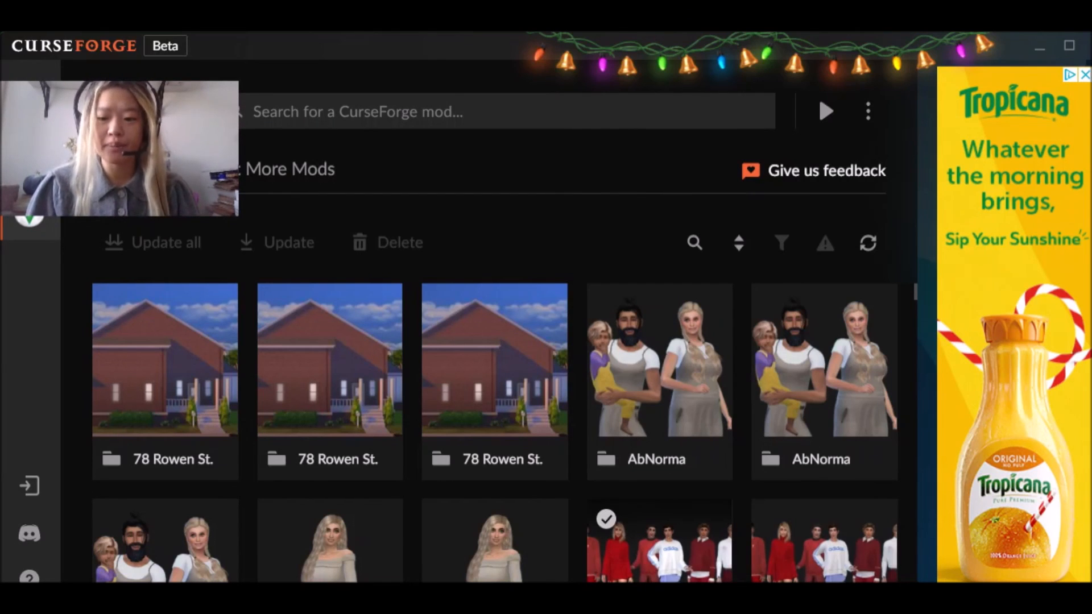